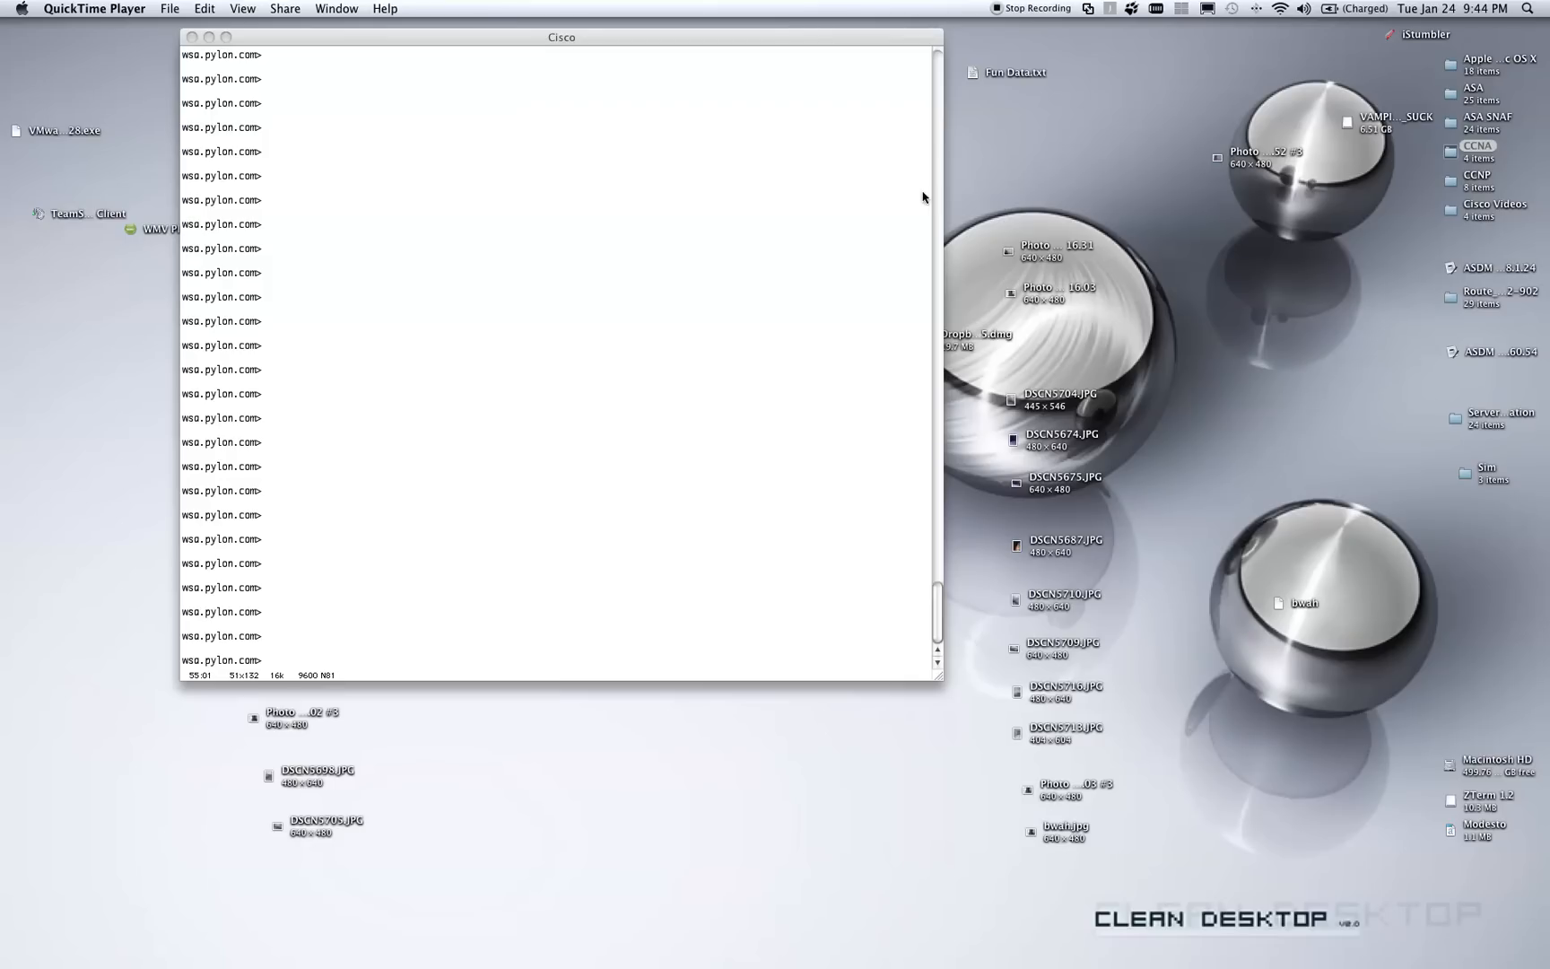
{"action": "mouse_move", "coordinate": [715, 211]}
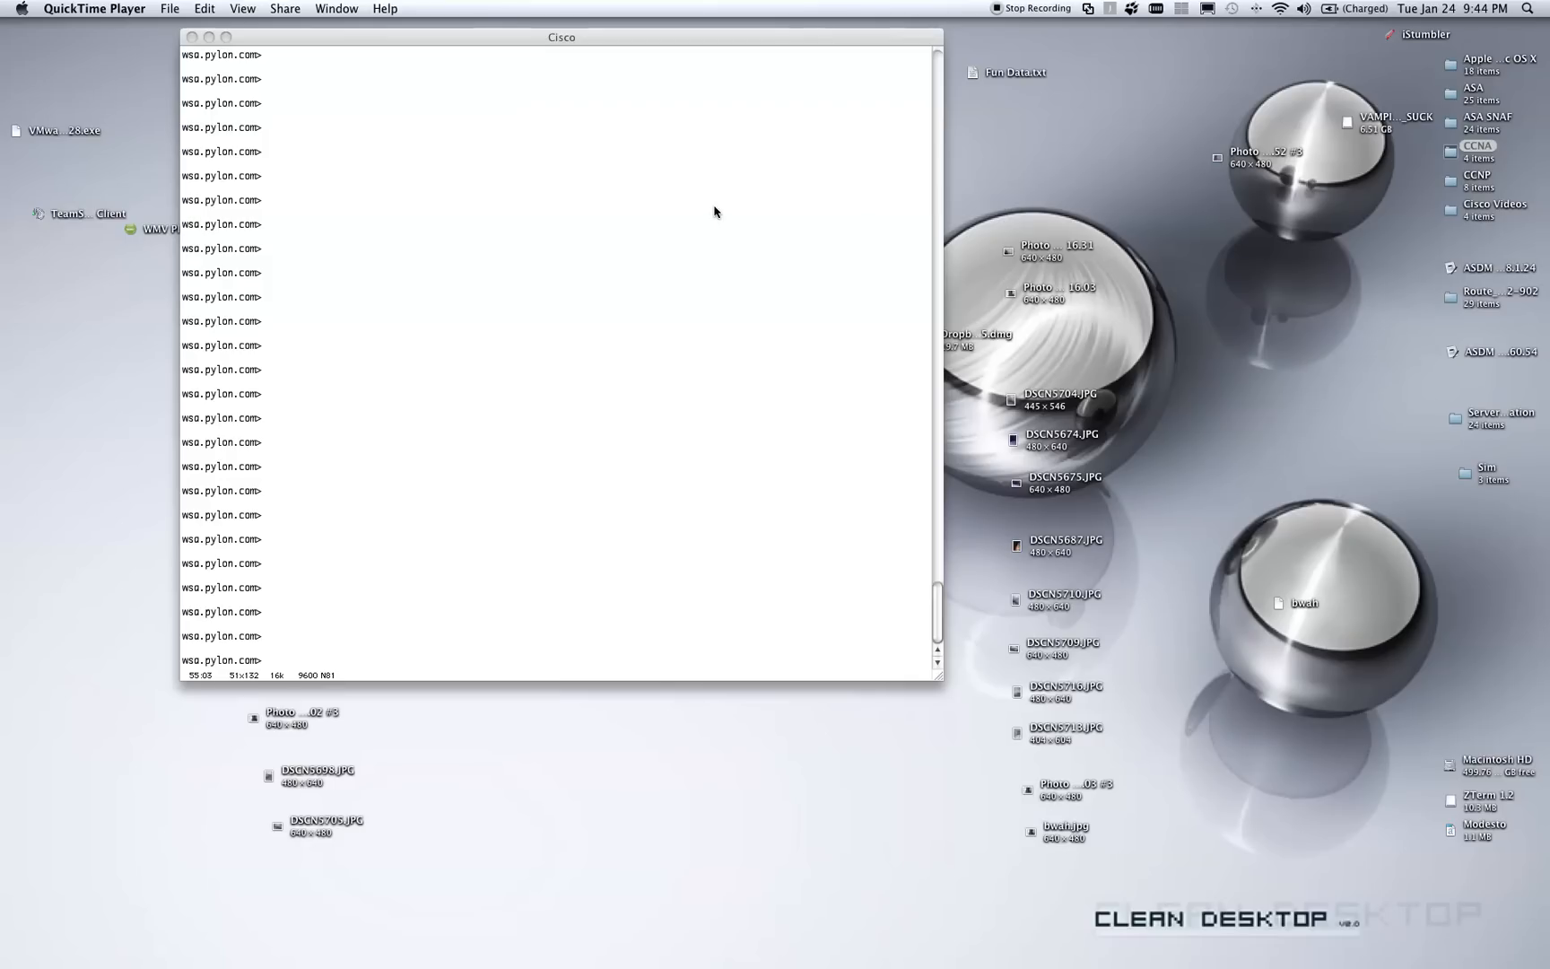
{"action": "mouse_move", "coordinate": [609, 42]}
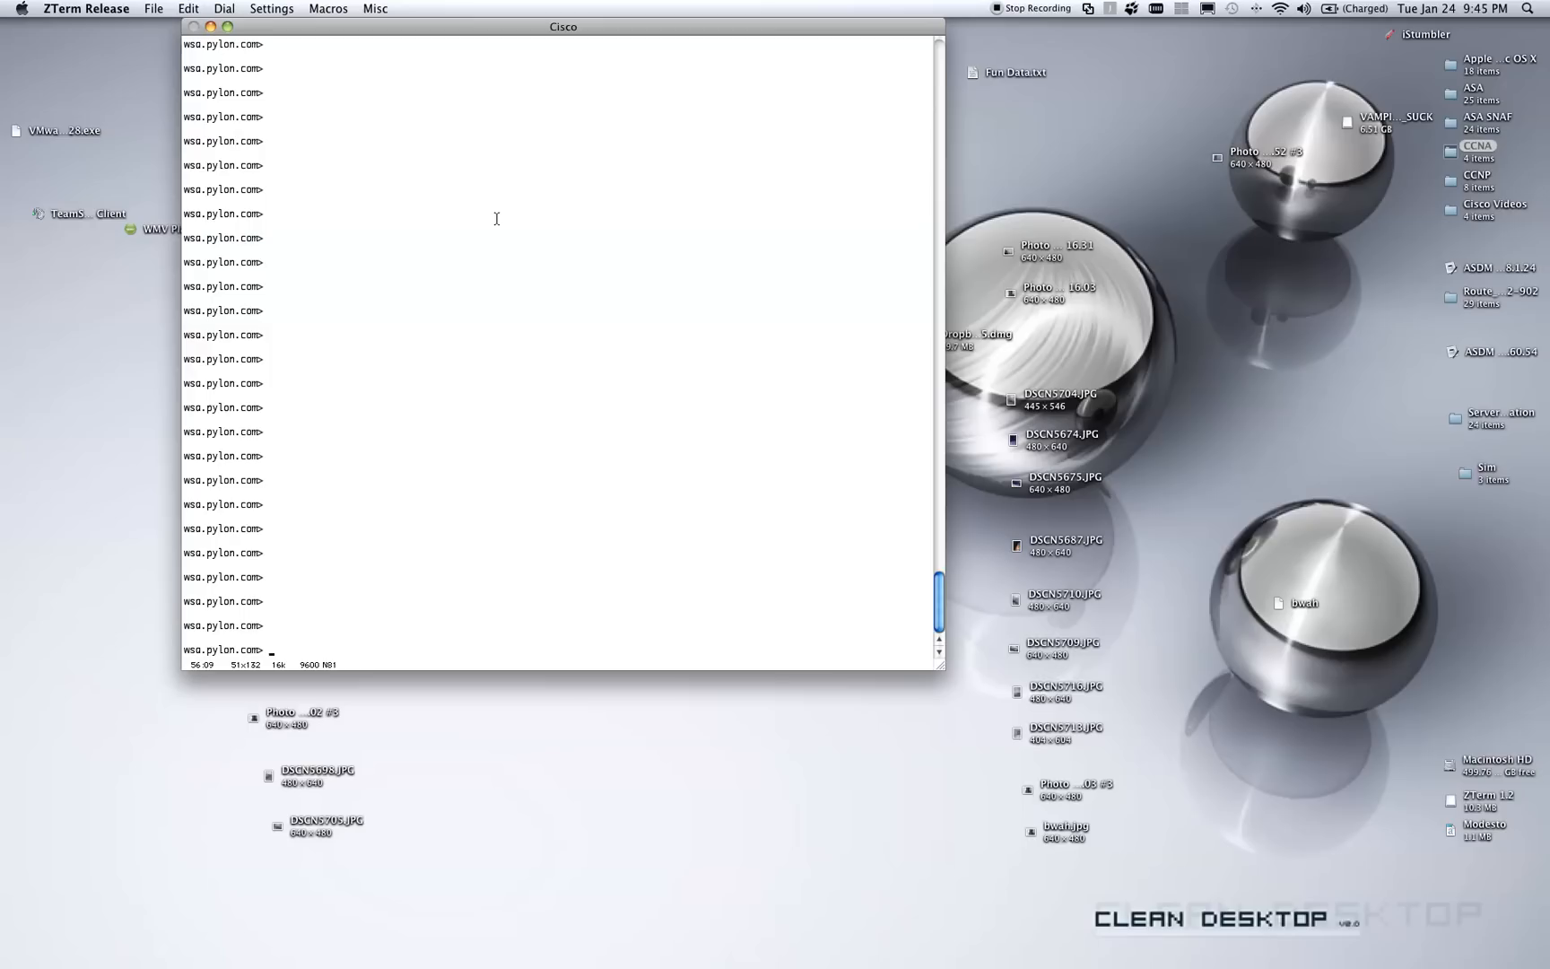
Run advancedproxyconfig, choose the WCCP group and set its debug log level to 4.
{"action": "type", "text": "advanc"}
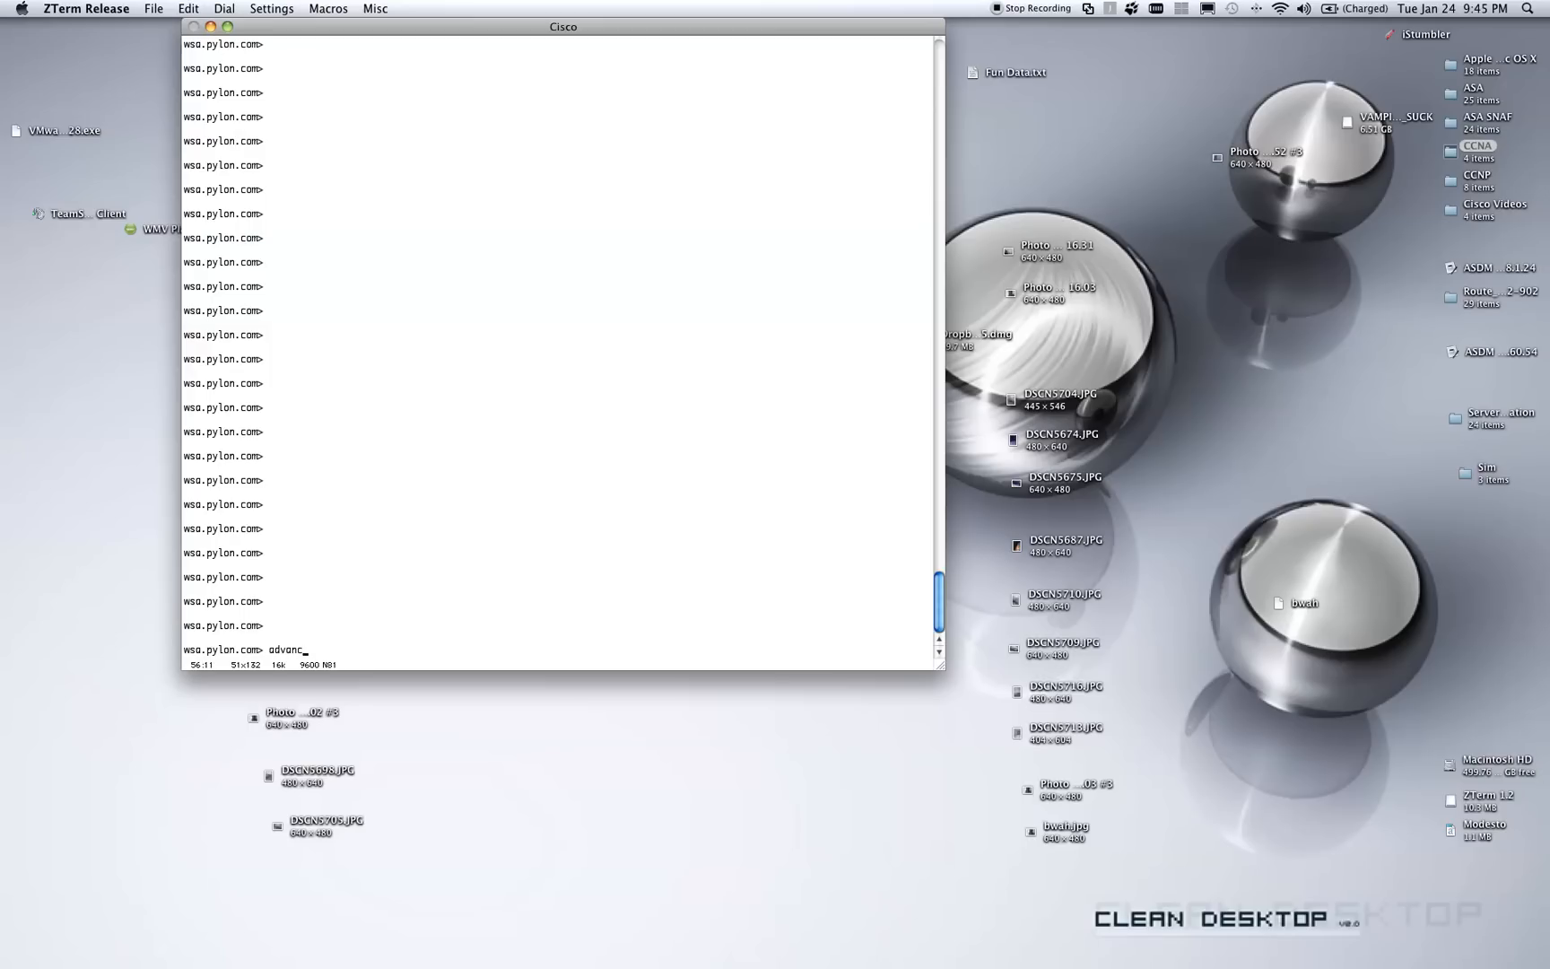
{"action": "key", "text": "Return"}
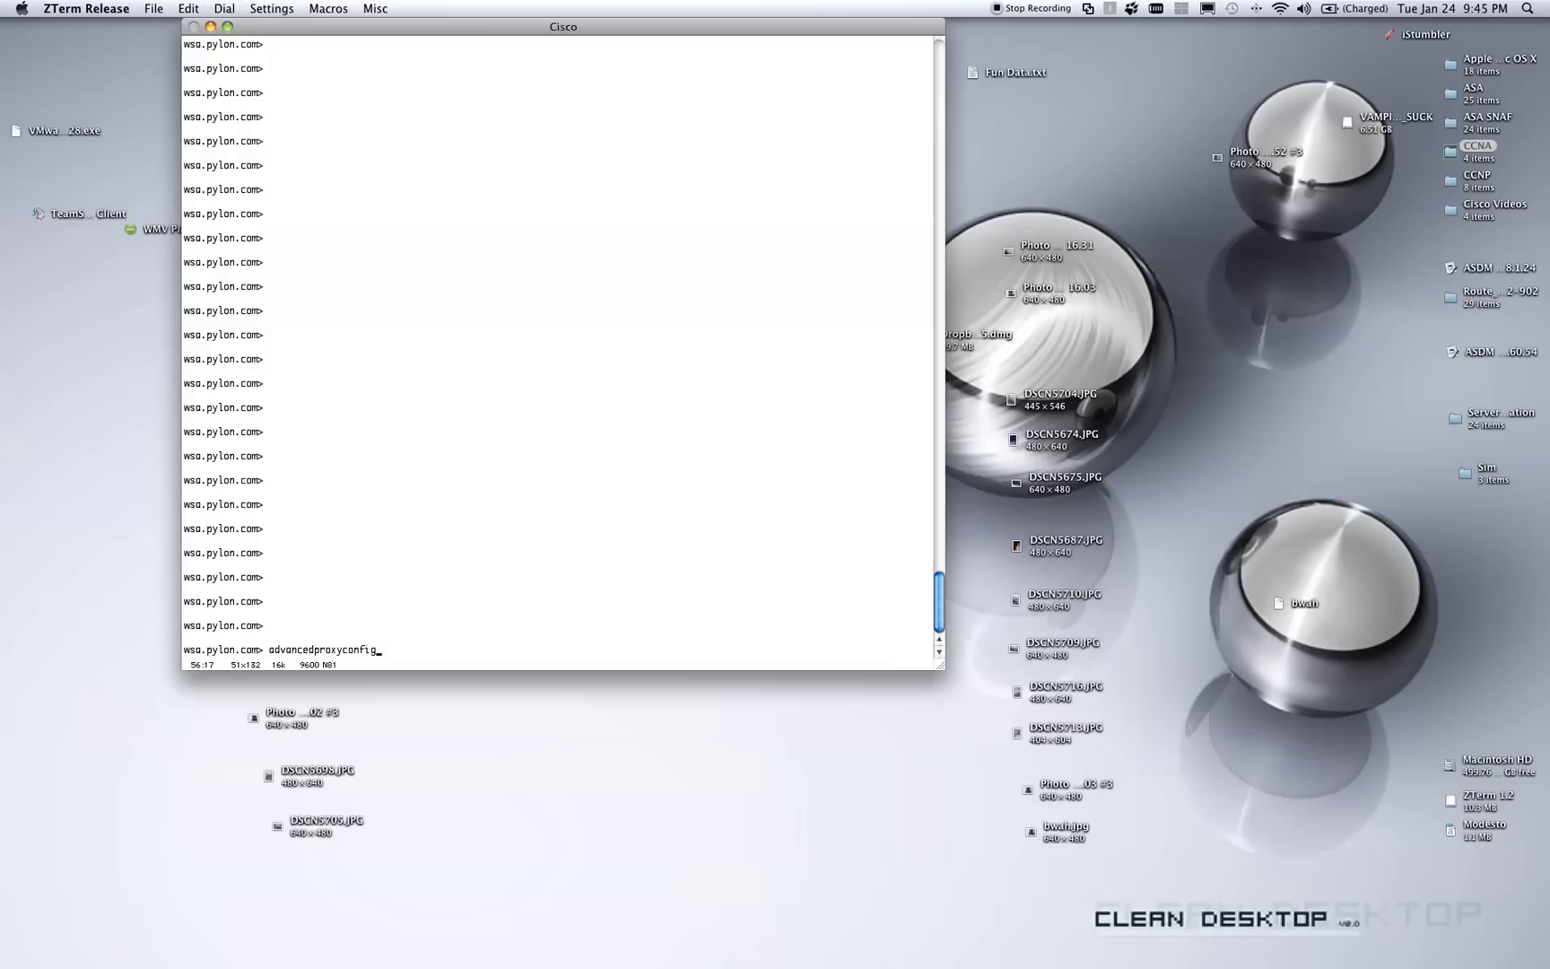
{"action": "key", "text": "Return"}
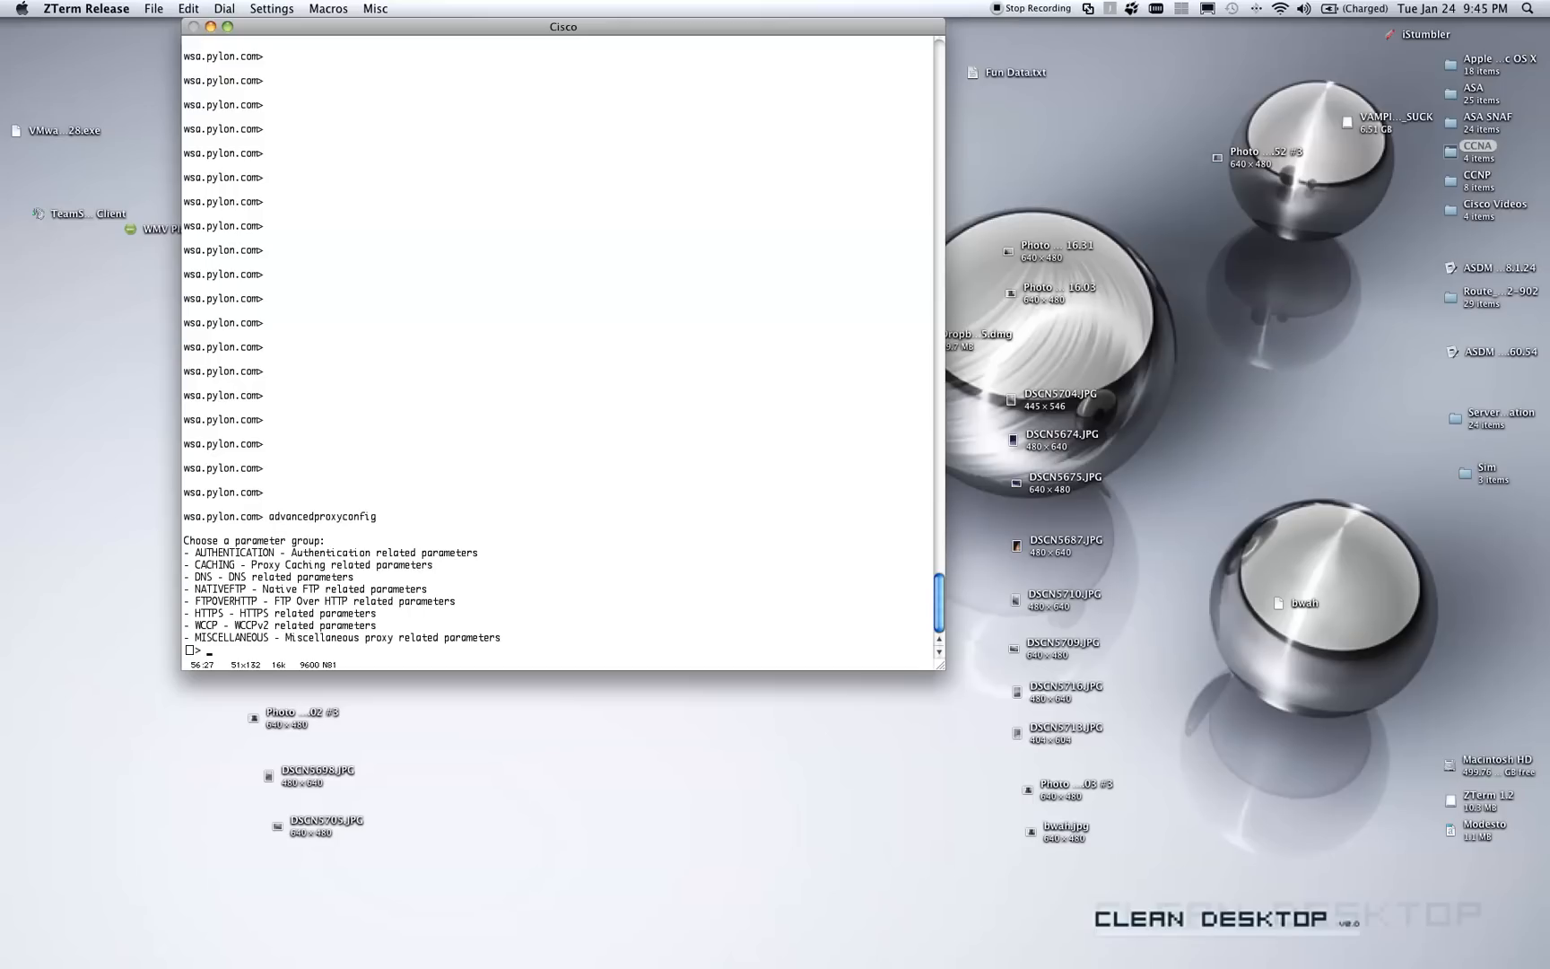
{"action": "type", "text": "wccp"}
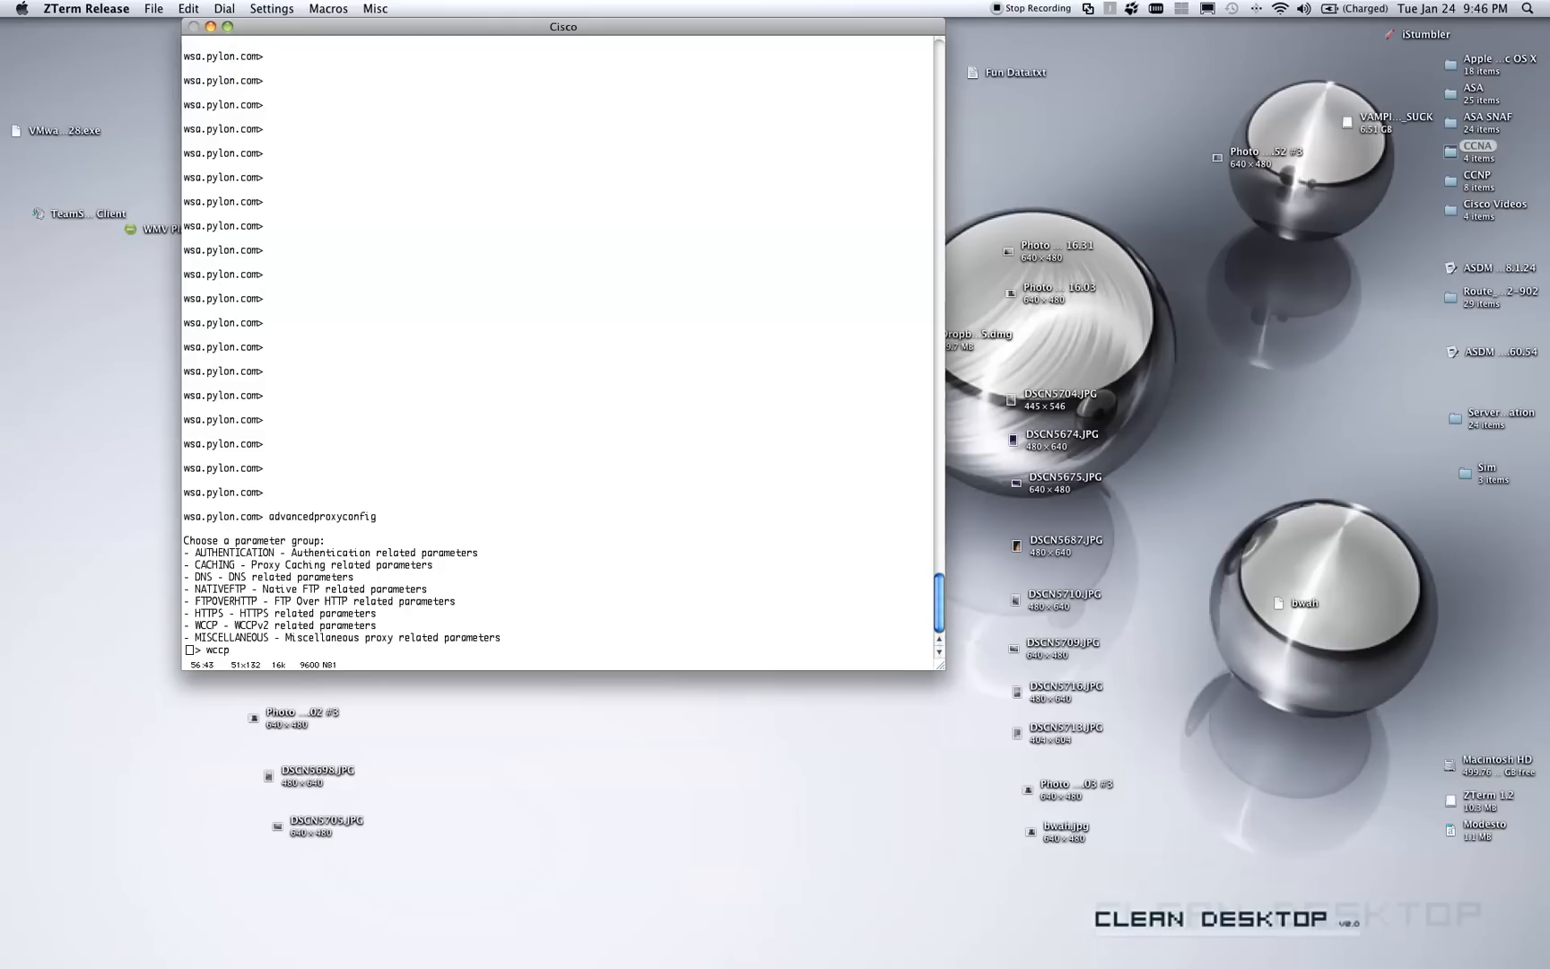
{"action": "key", "text": "Return"}
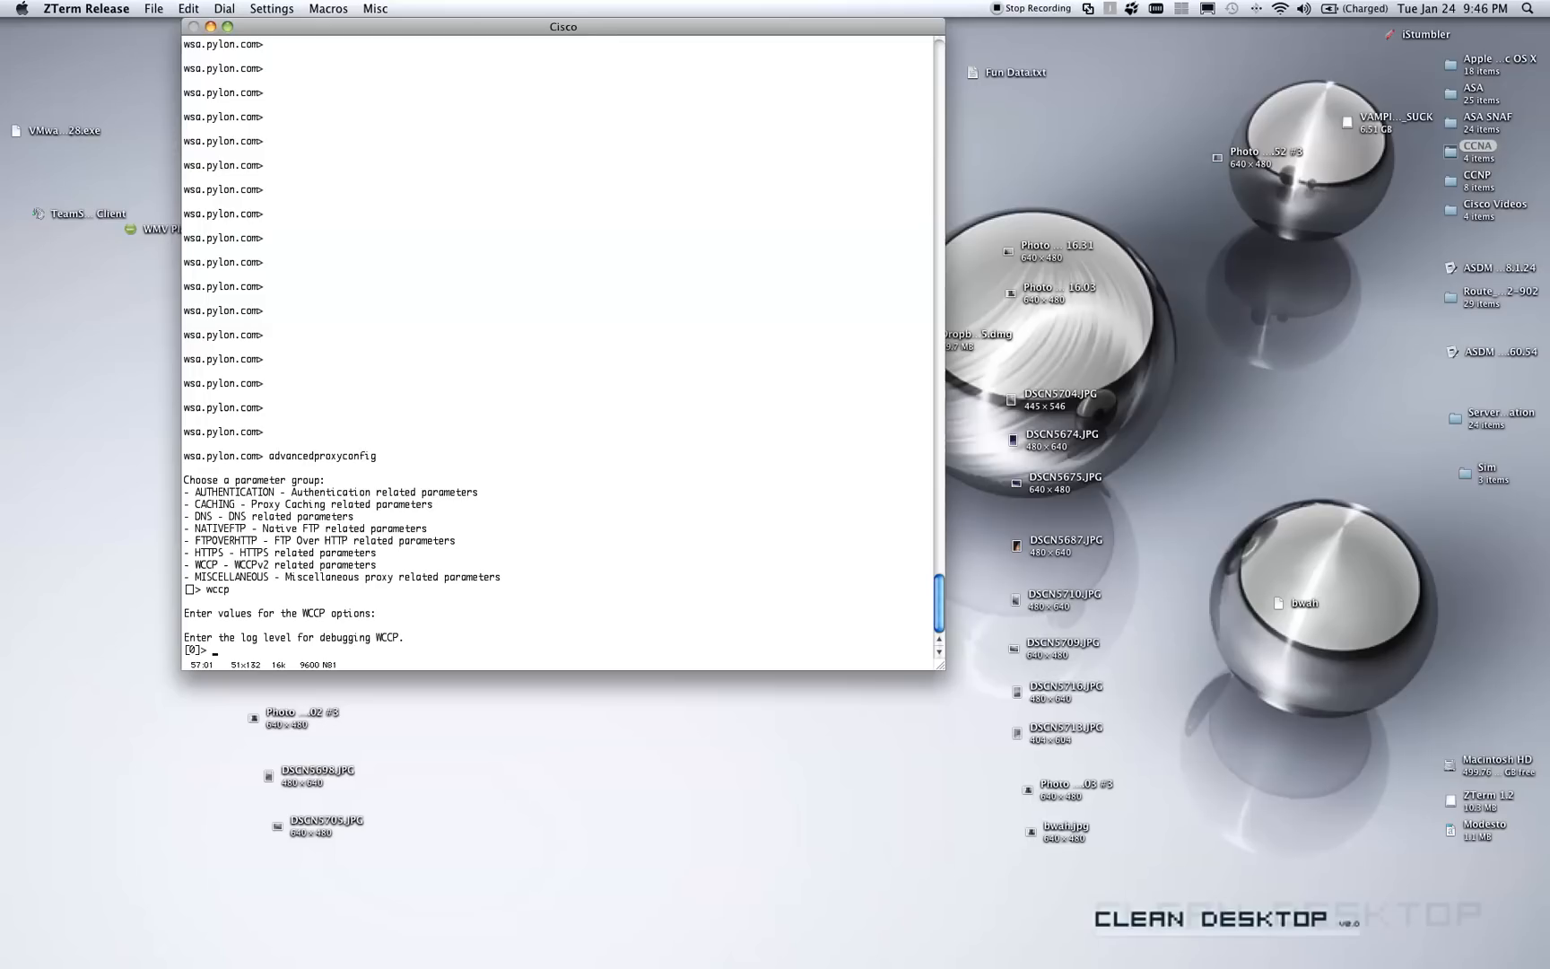
{"action": "type", "text": "4"}
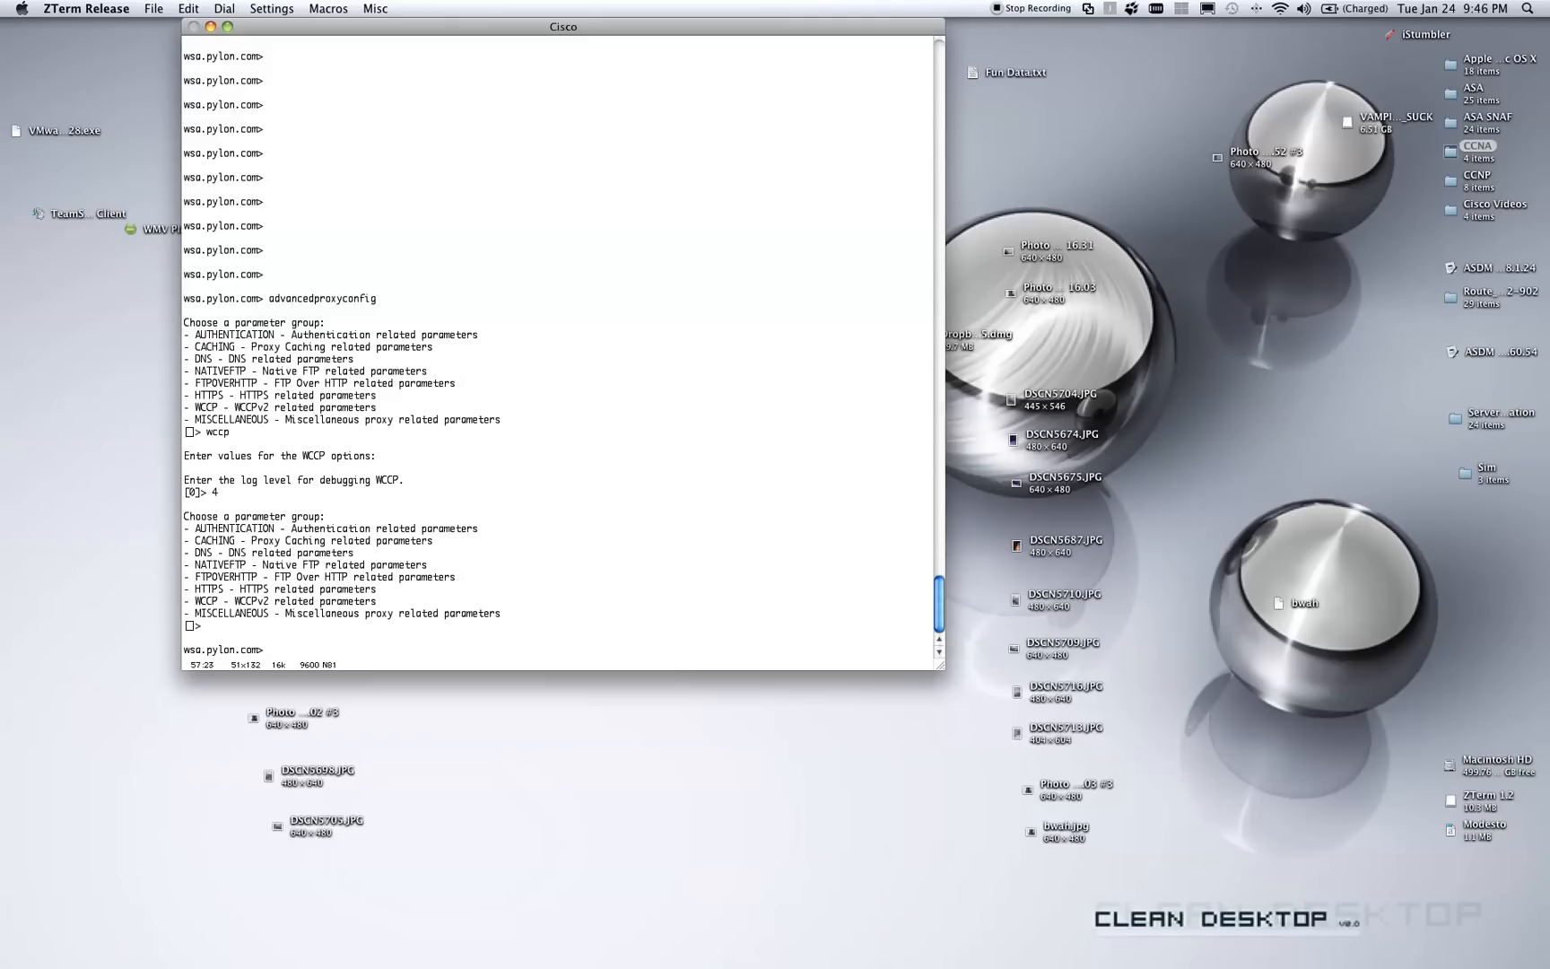
Commit the configuration with the comment 'enable wccp logging'.
{"action": "type", "text": "commit"}
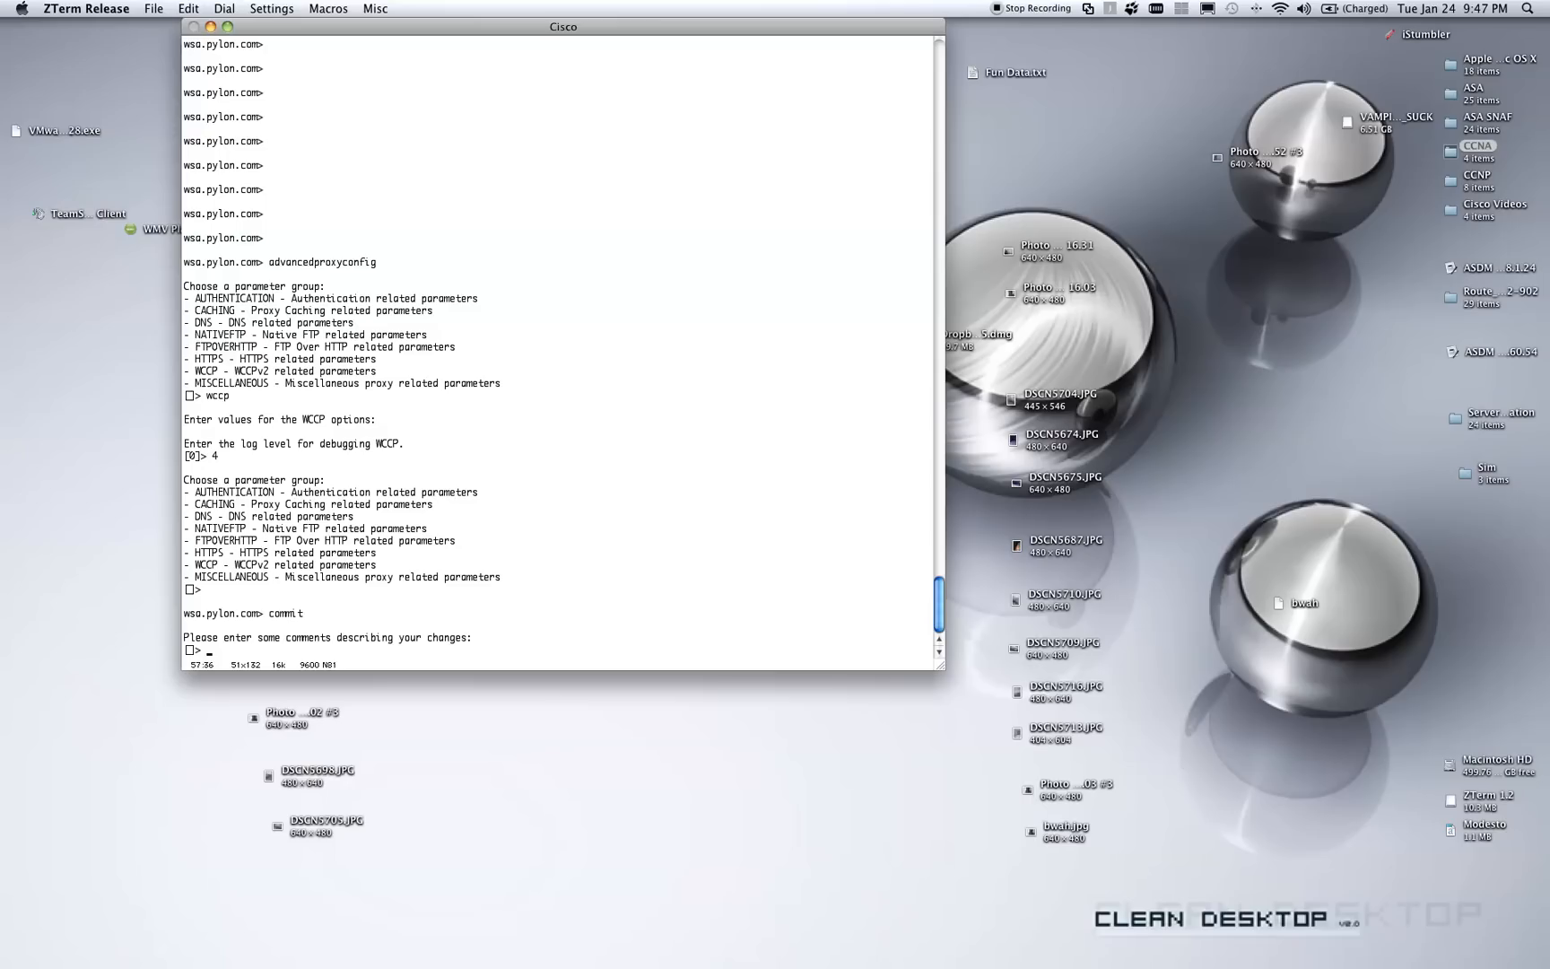
{"action": "type", "text": "enable wccp"}
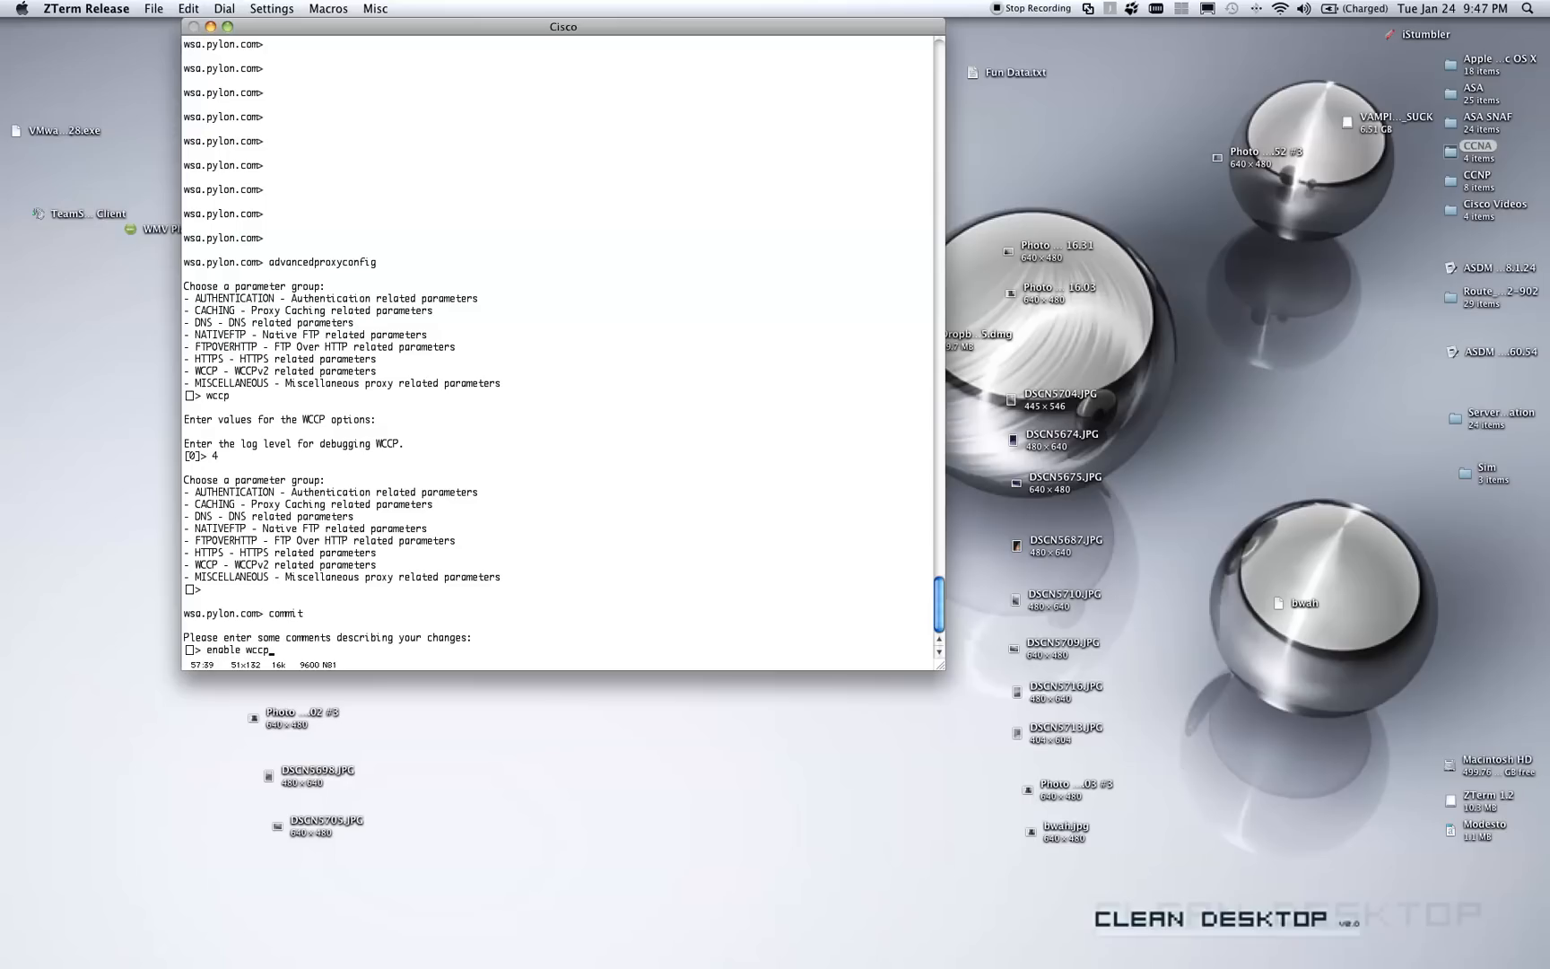
{"action": "type", "text": "logging"}
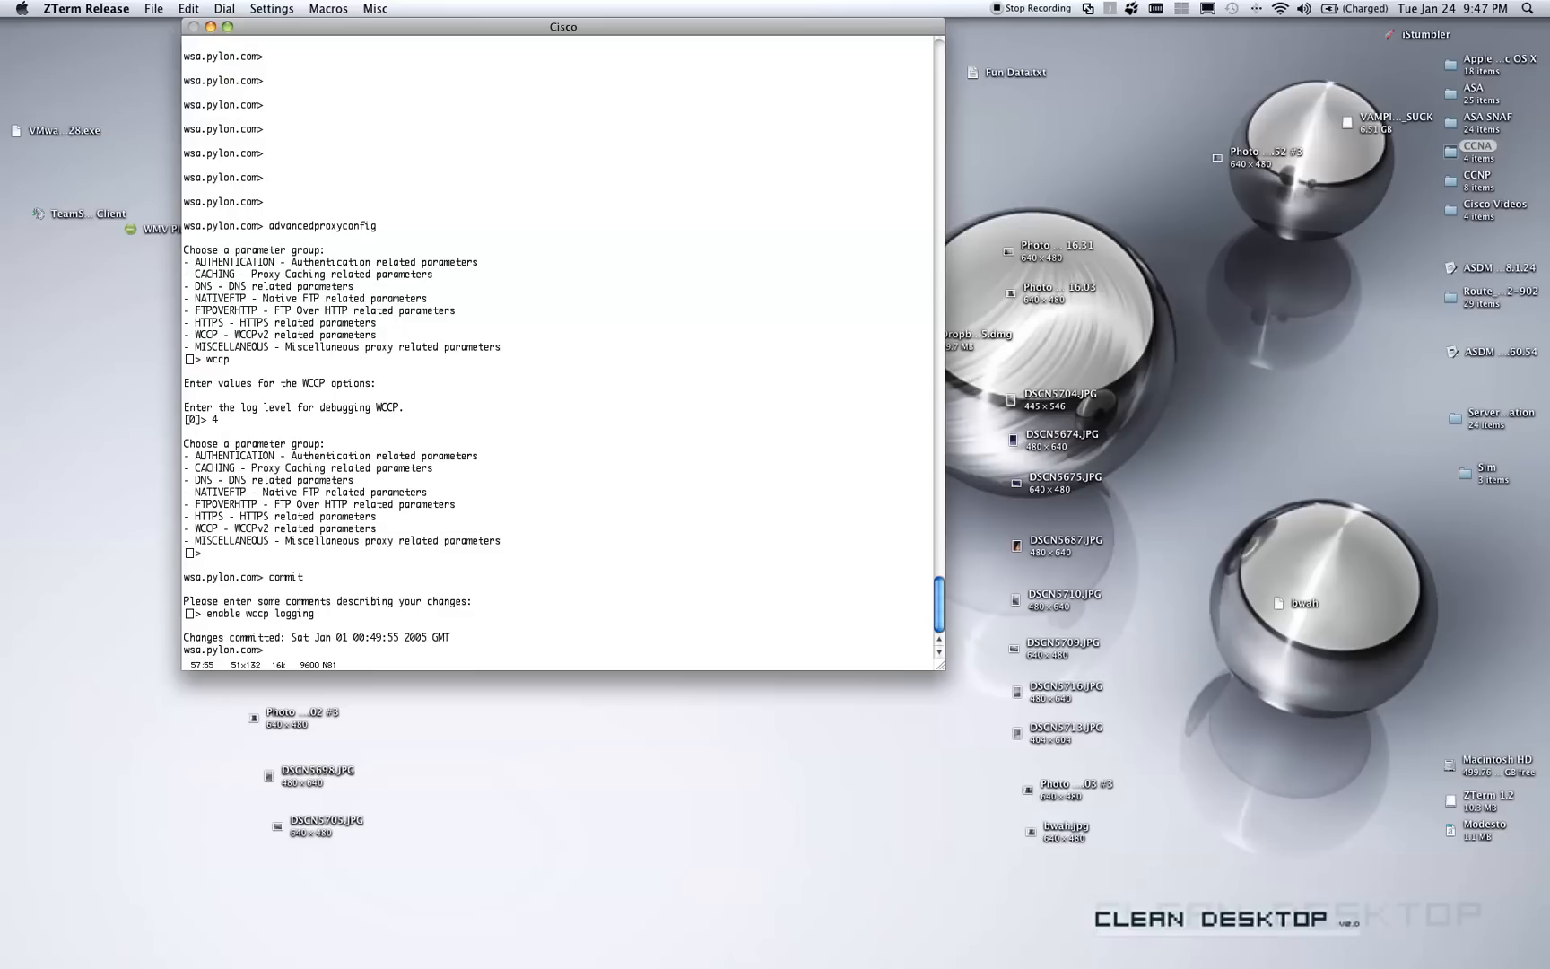
Run diagnostic and choose PROXY to list the proxy debugging options.
{"action": "type", "text": "diagnostic"}
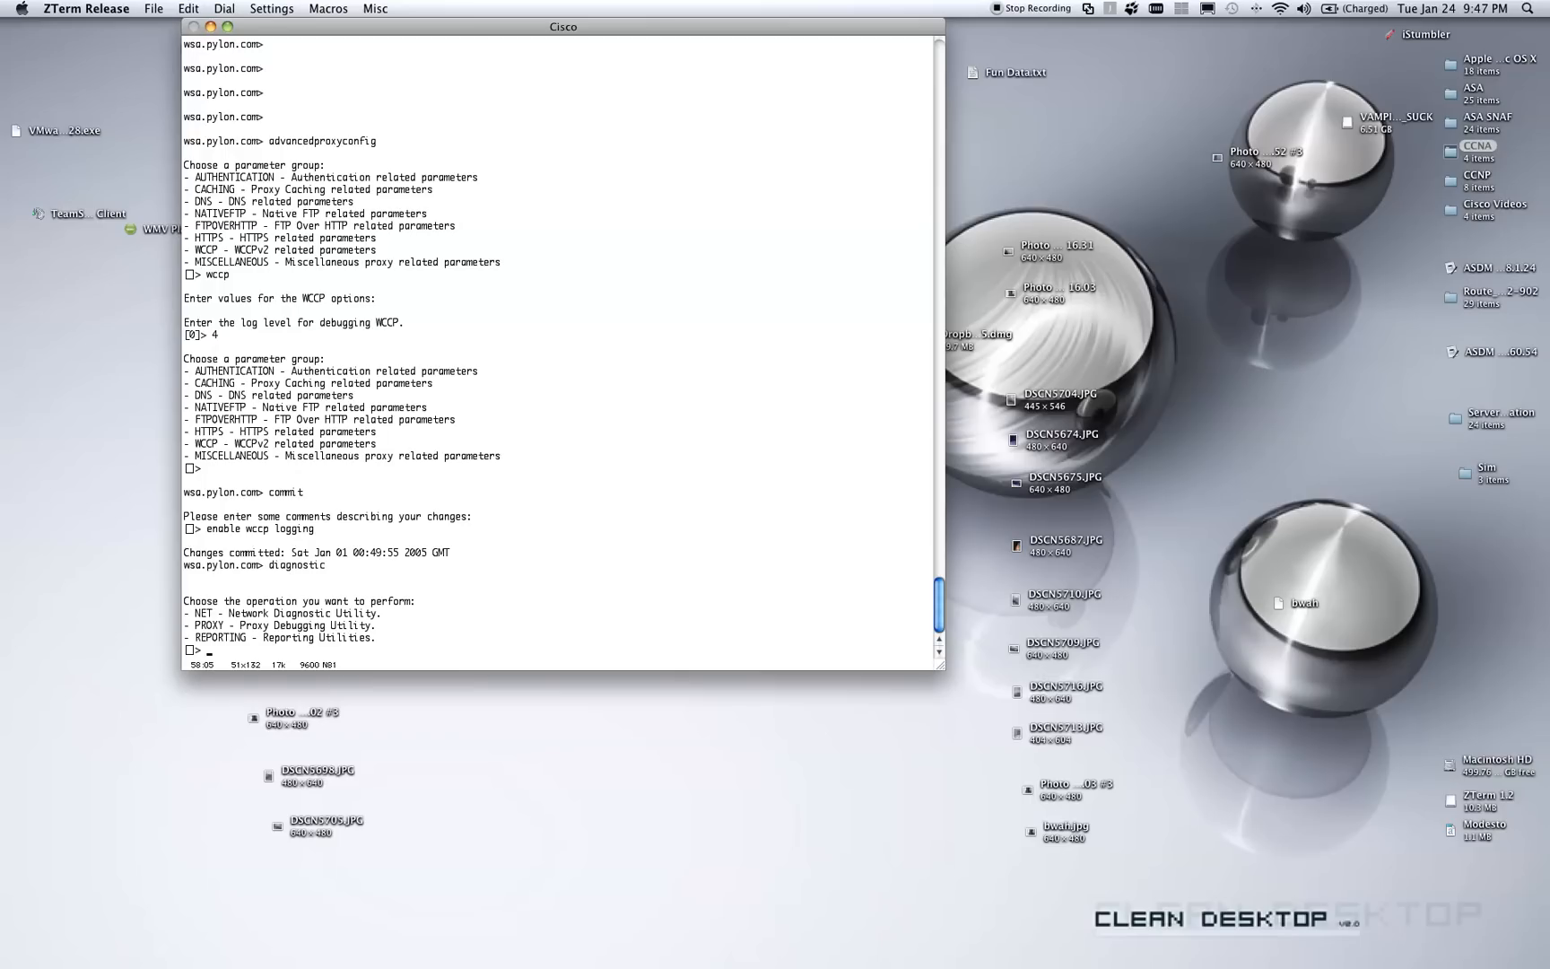
{"action": "type", "text": "proxy"}
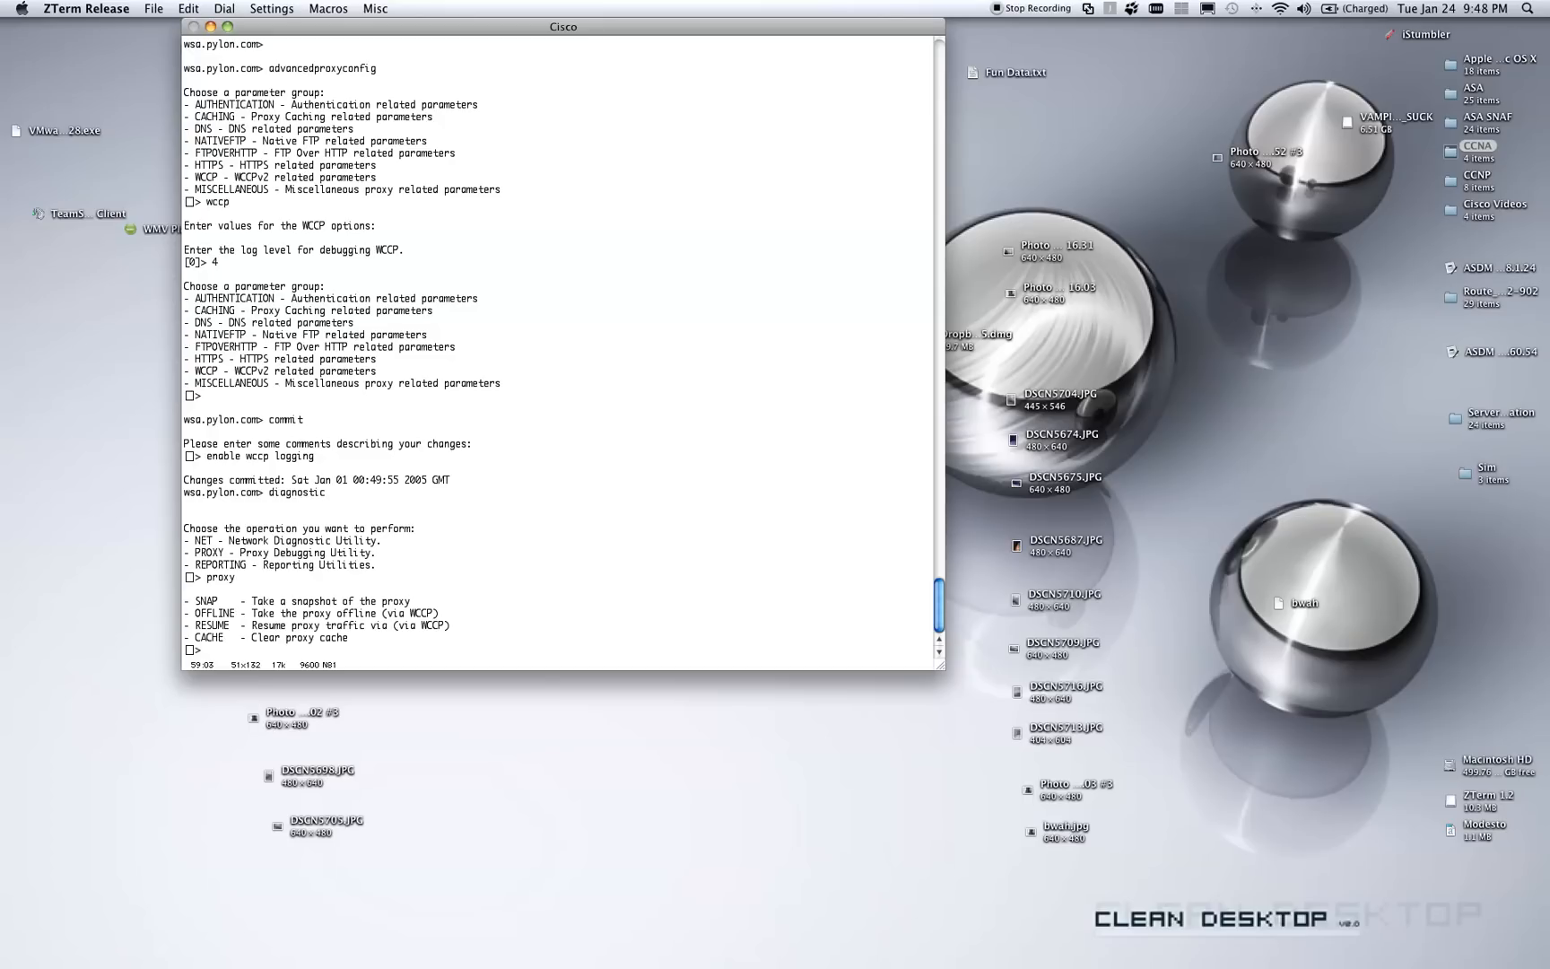
Kick the proxy, confirming with y, and return to the appliance prompt.
{"action": "type", "text": "kick"}
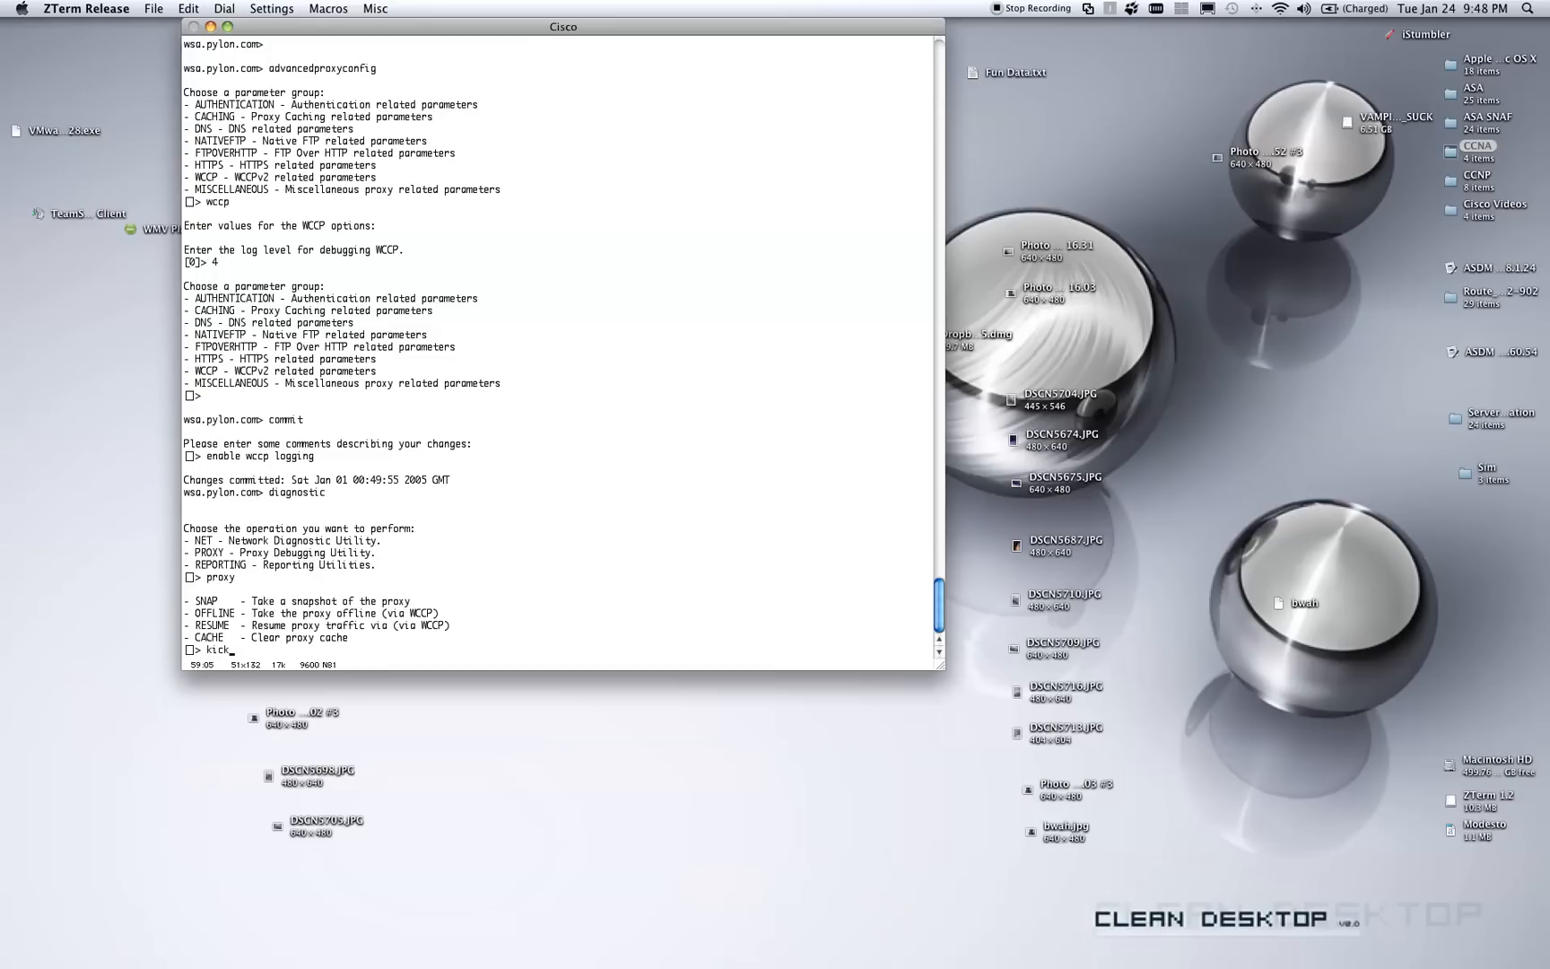
{"action": "key", "text": "Return"}
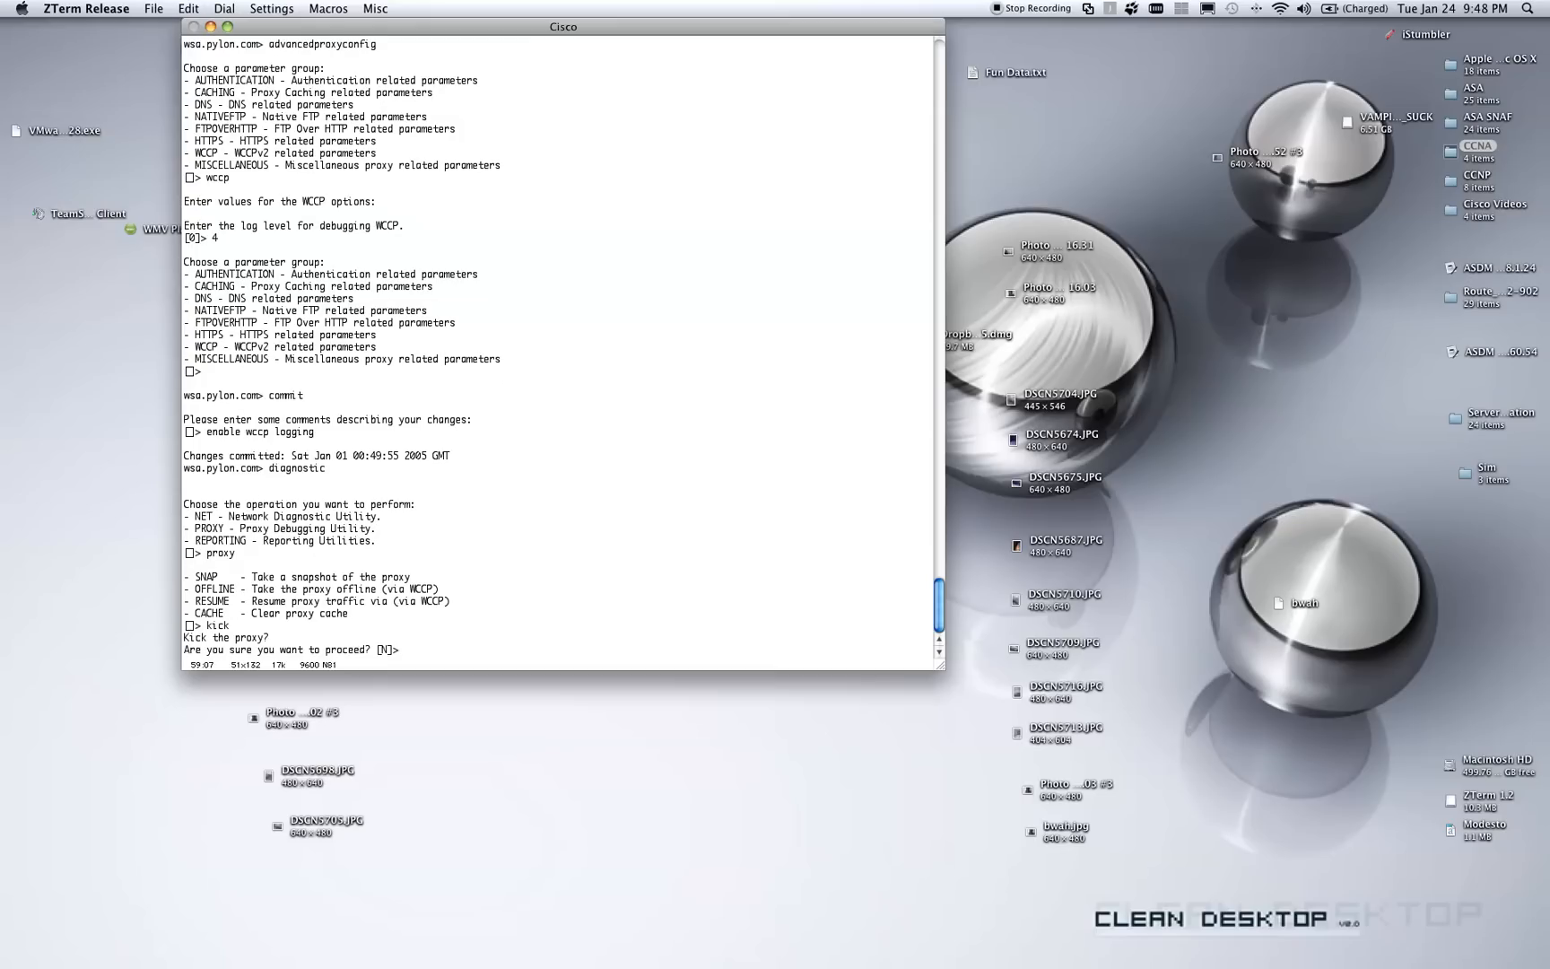
{"action": "type", "text": "y"}
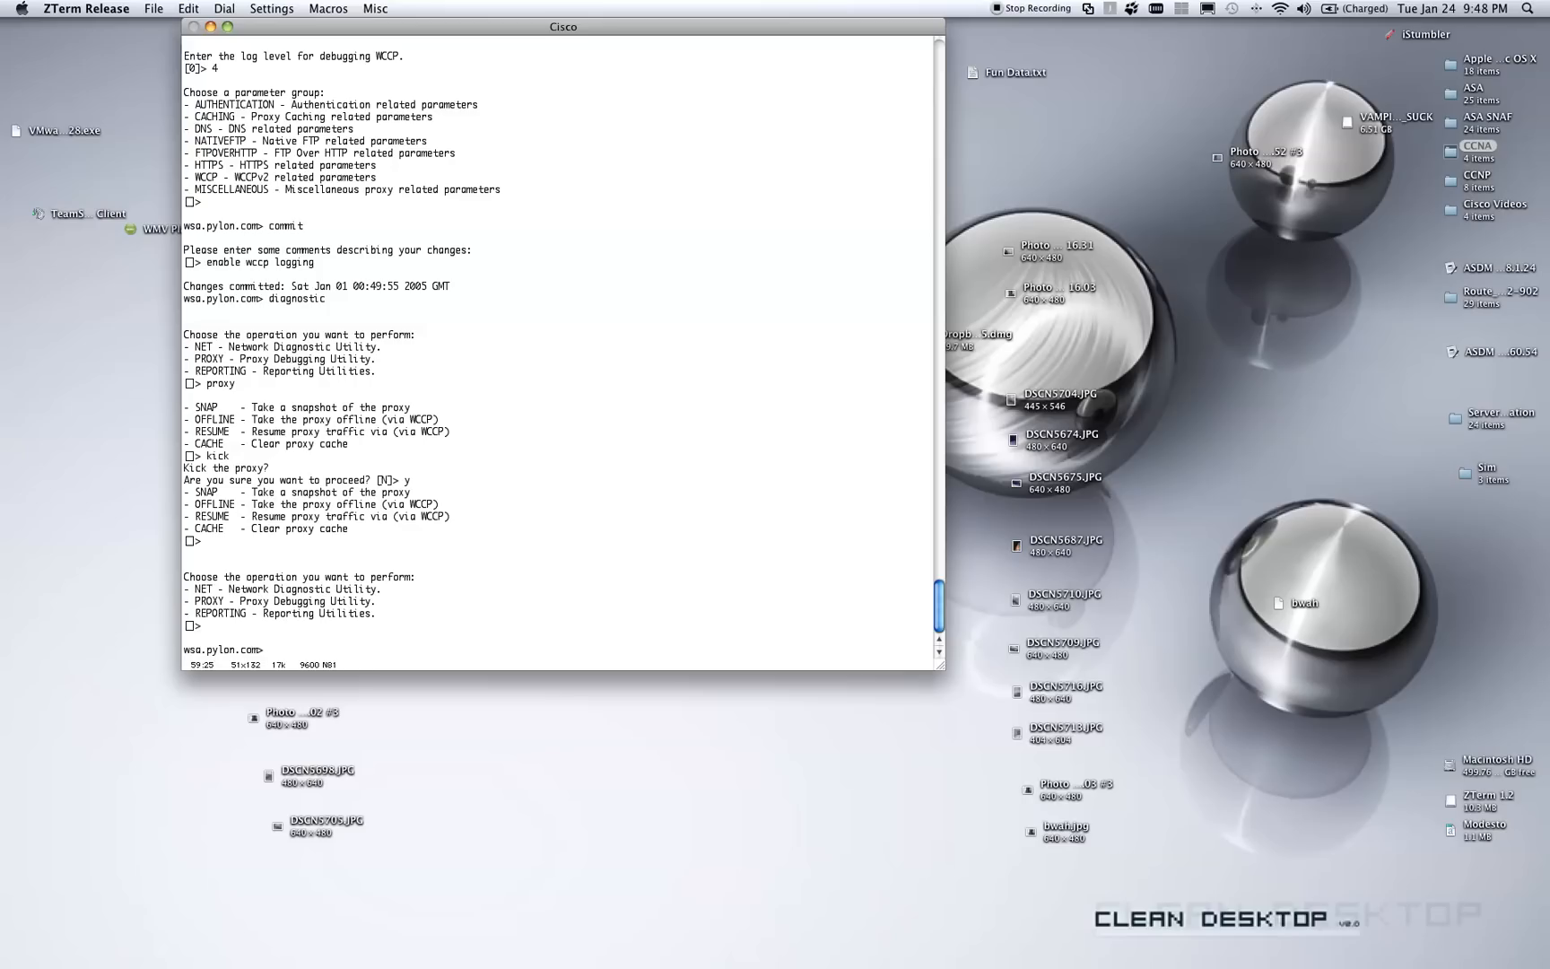
Run tail to list the appliance's 26 configured logs.
{"action": "type", "text": "to"}
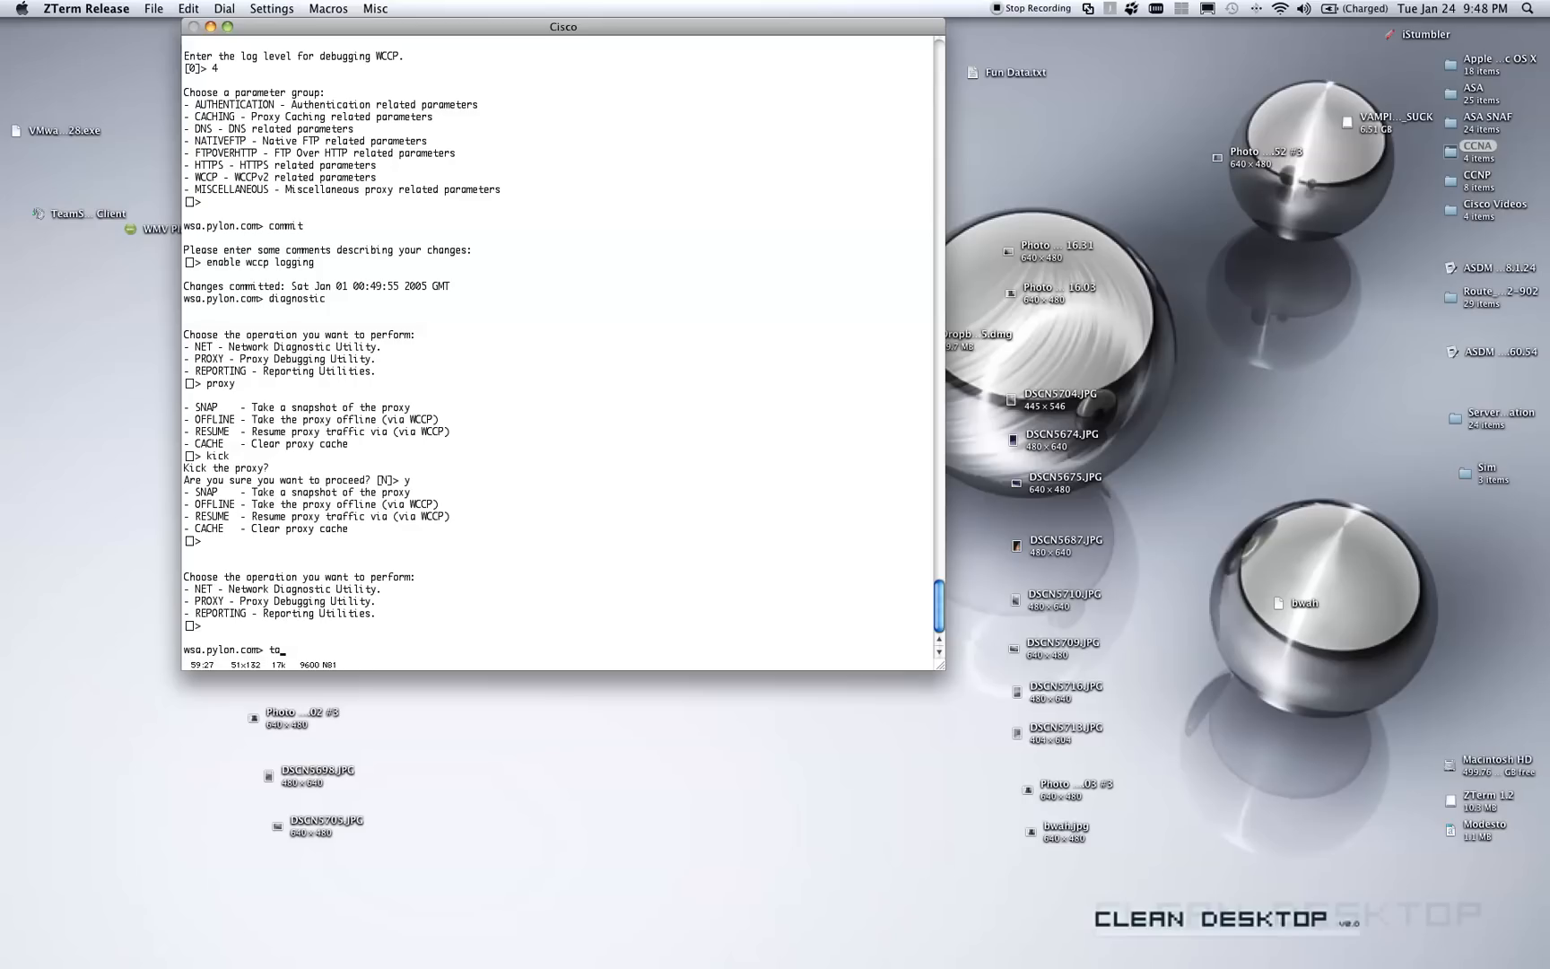
{"action": "type", "text": "il"}
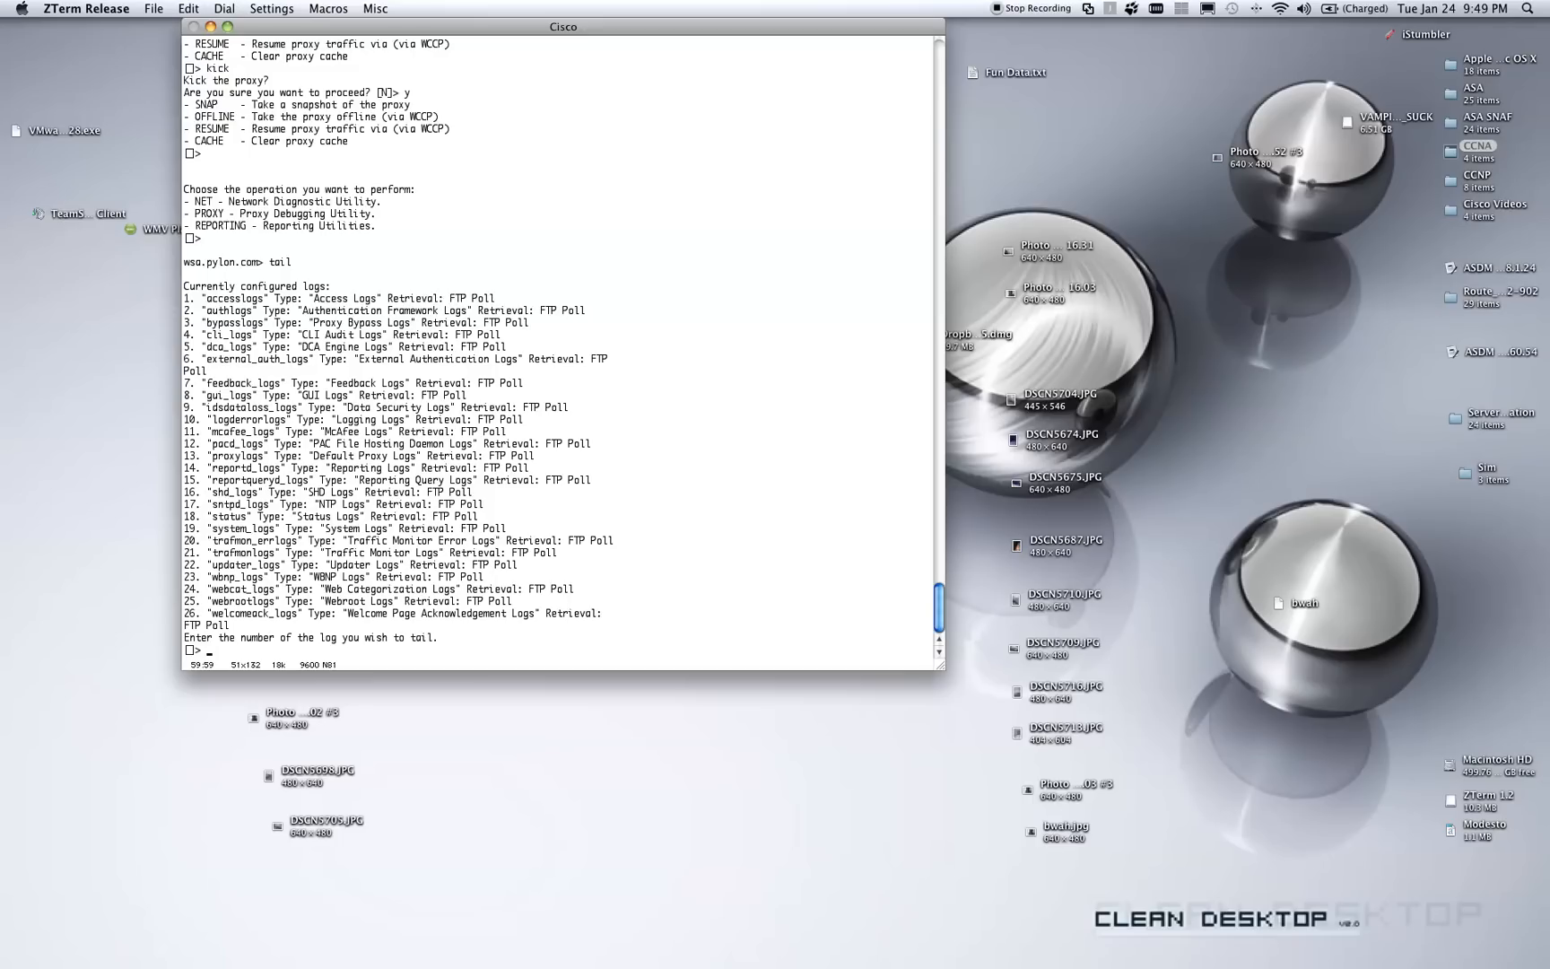
Tail log 13, proxylogs, so live WCCP entries stream in.
{"action": "type", "text": "13"}
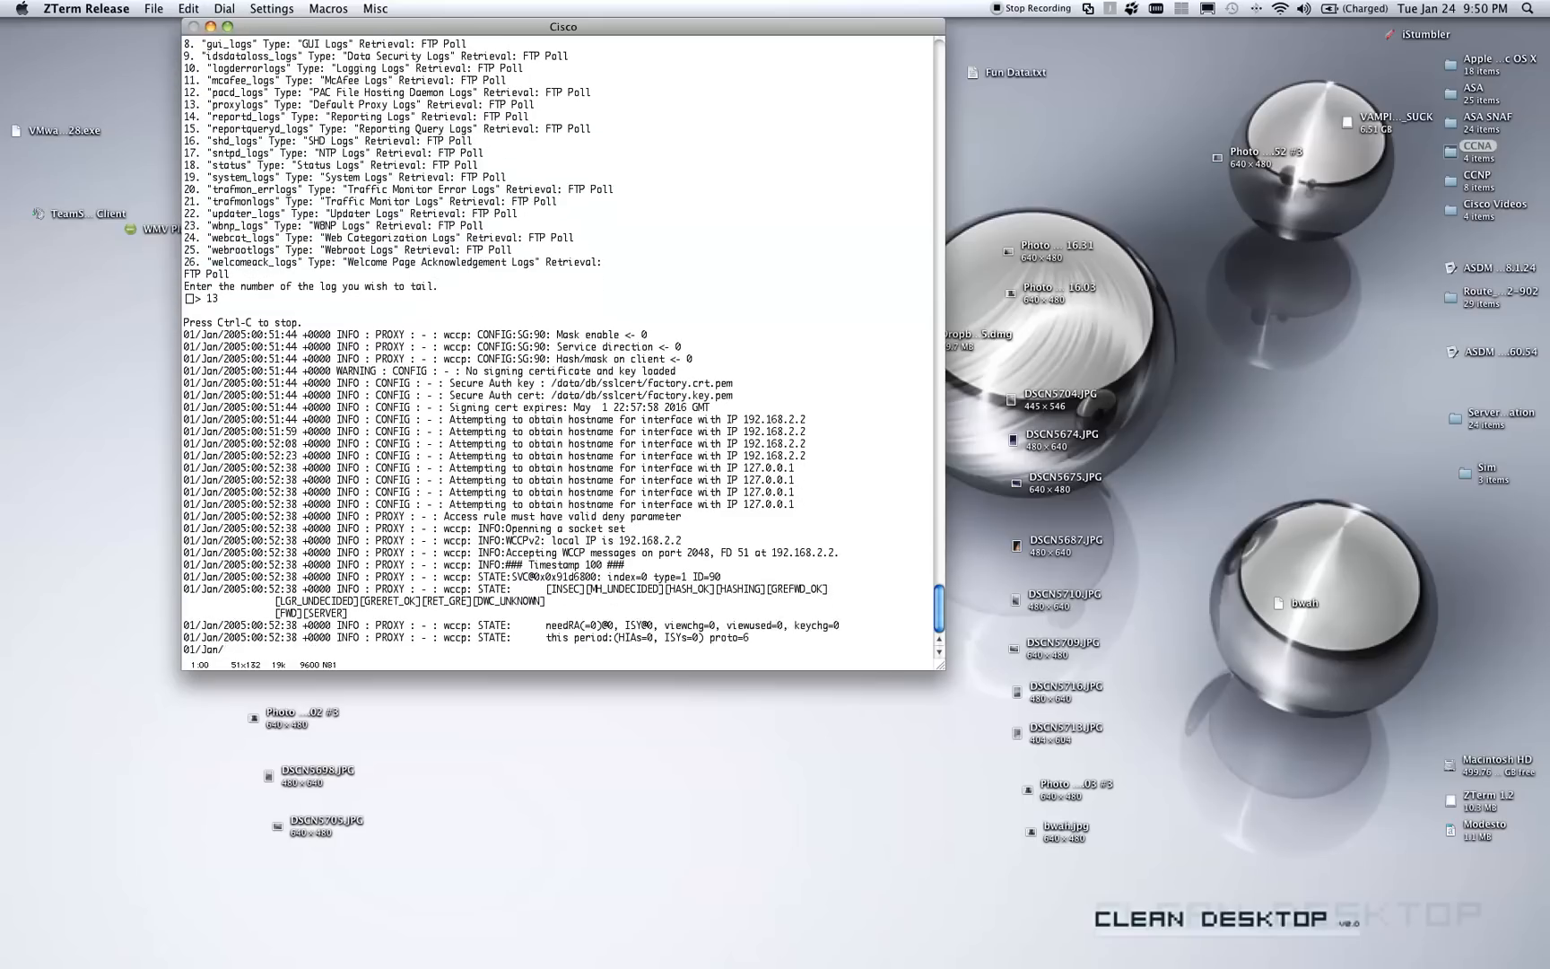
{"action": "scroll", "scroll_direction": "down", "scroll_amount": 3}
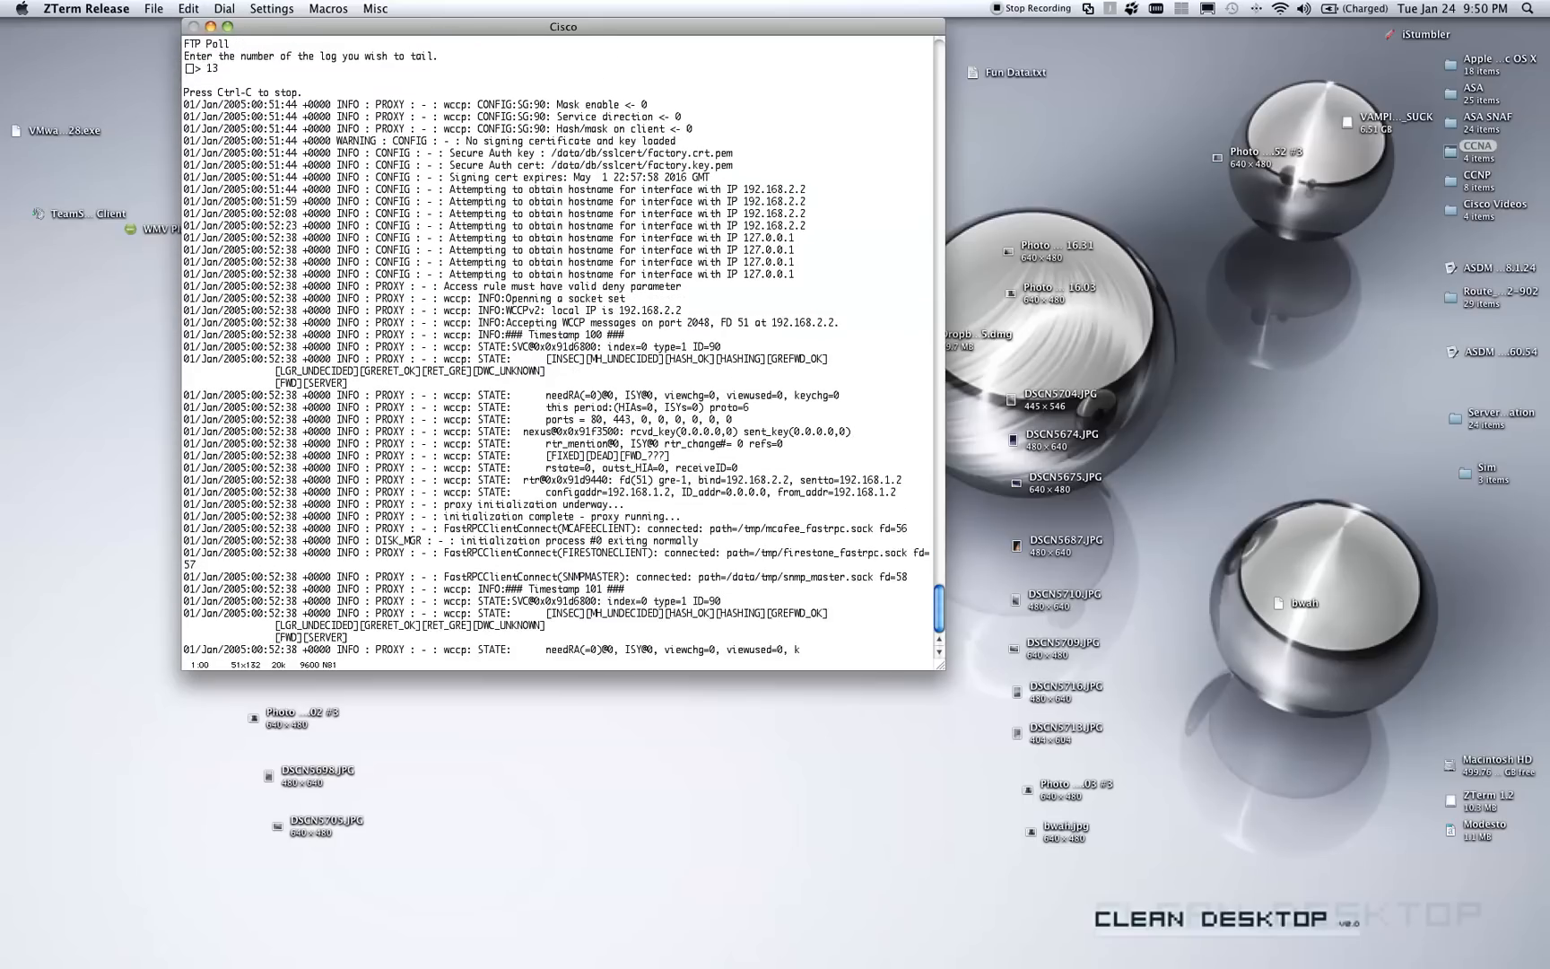
{"action": "scroll", "scroll_direction": "down", "scroll_amount": 3}
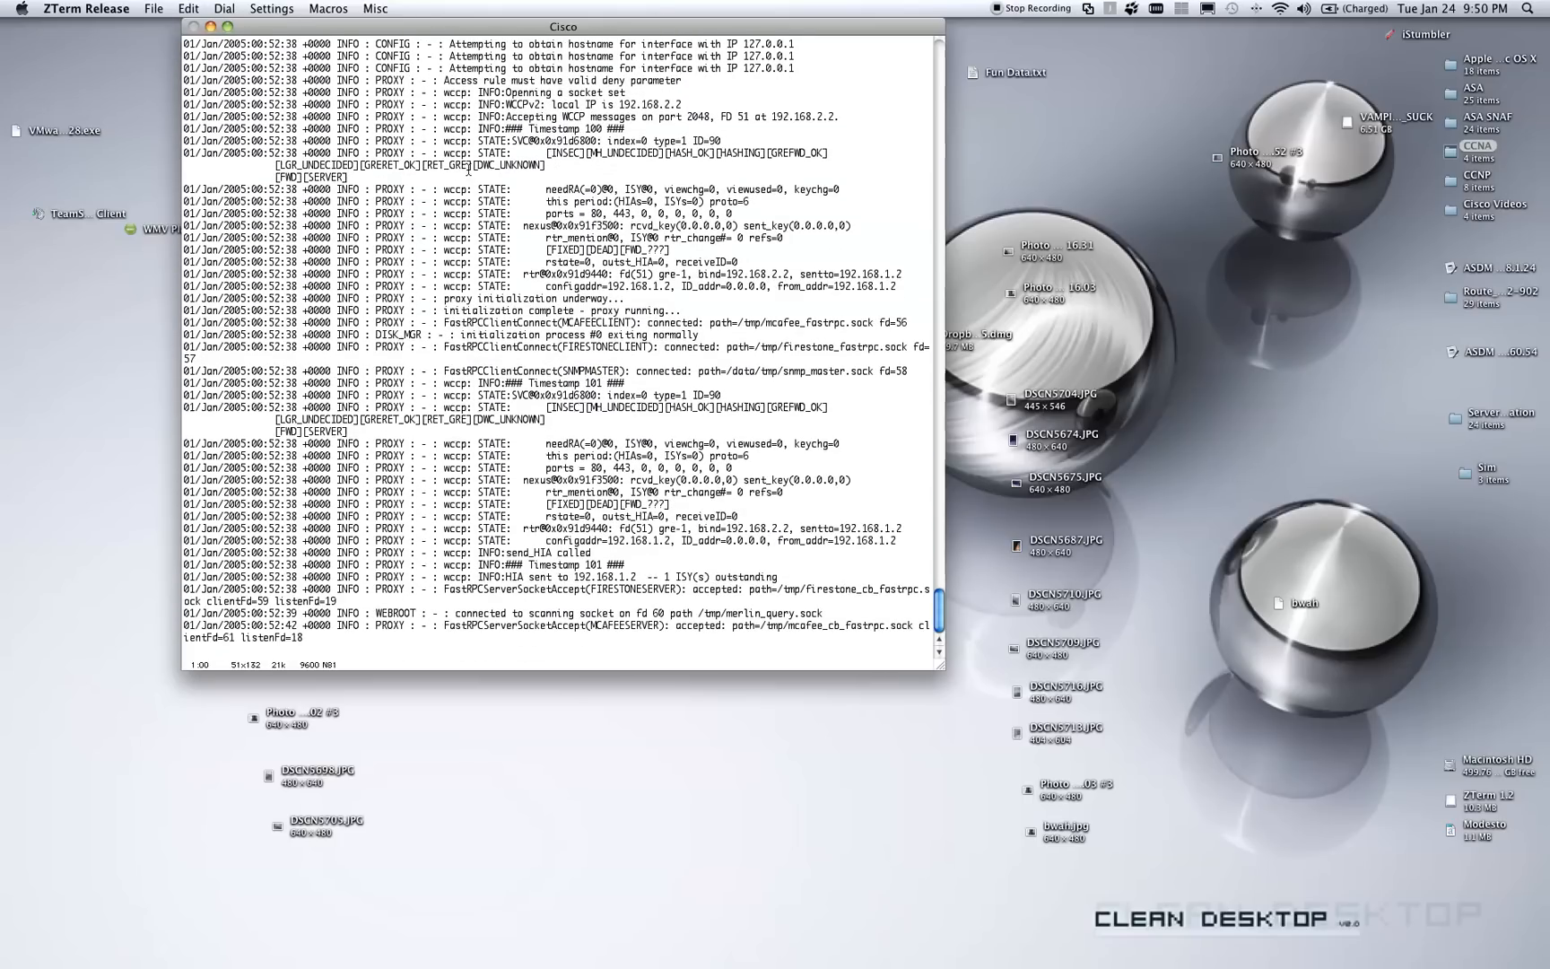
{"action": "scroll", "scroll_direction": "up", "scroll_amount": 3}
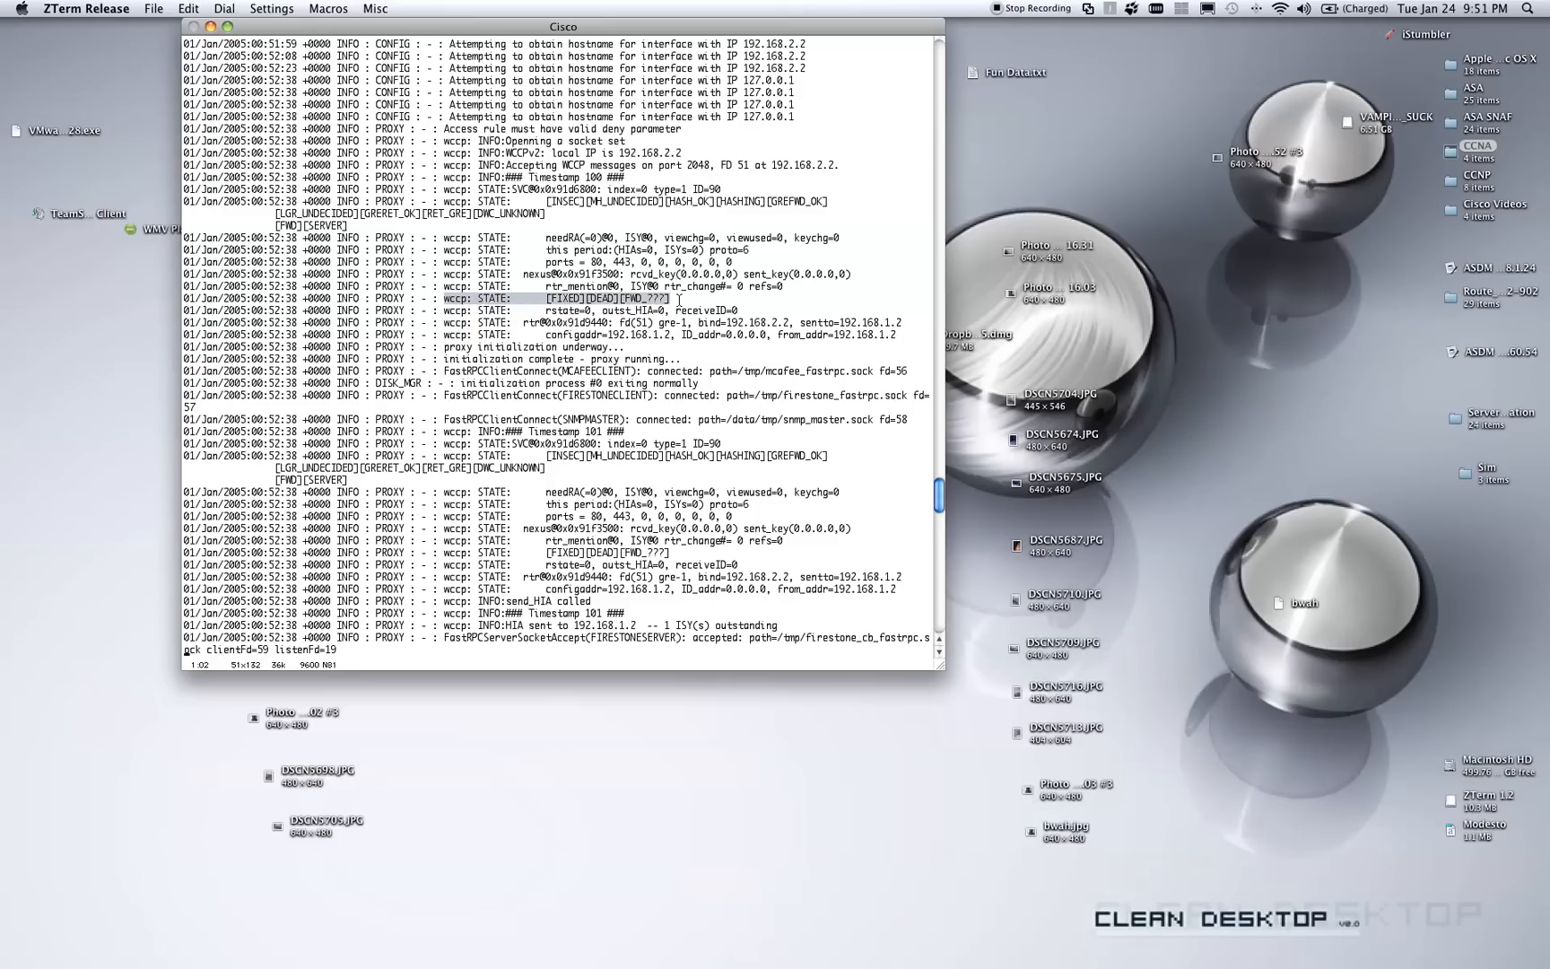
{"action": "mouse_move", "coordinate": [479, 317]}
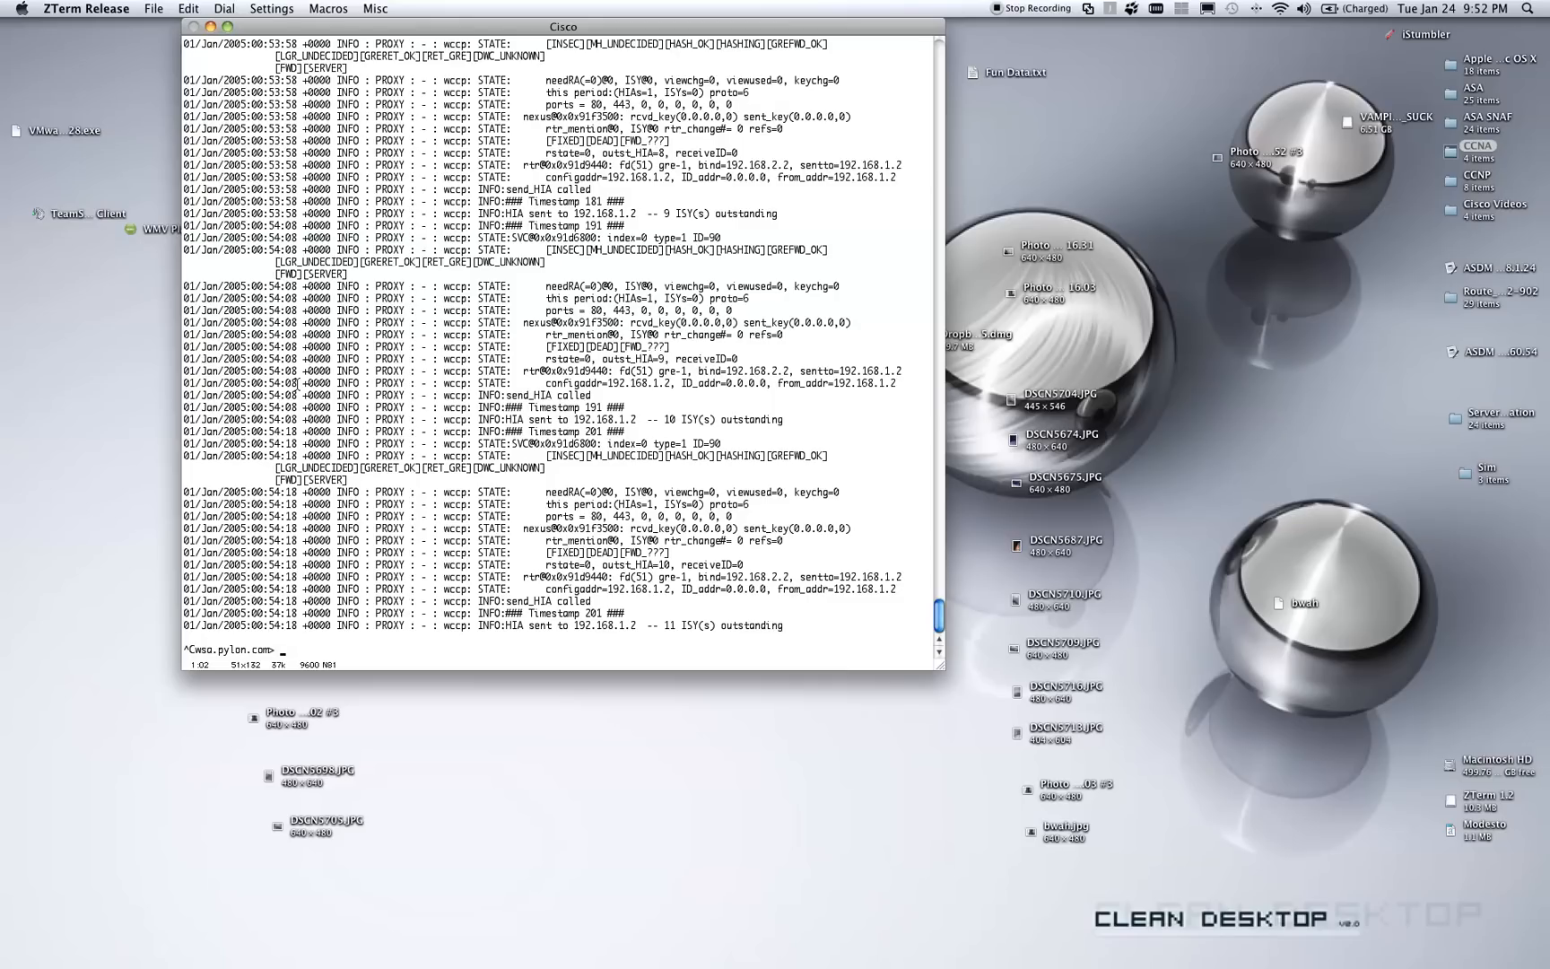
Run grep and choose log 1, accesslogs, reaching the regular-expression prompt.
{"action": "type", "text": "grep"}
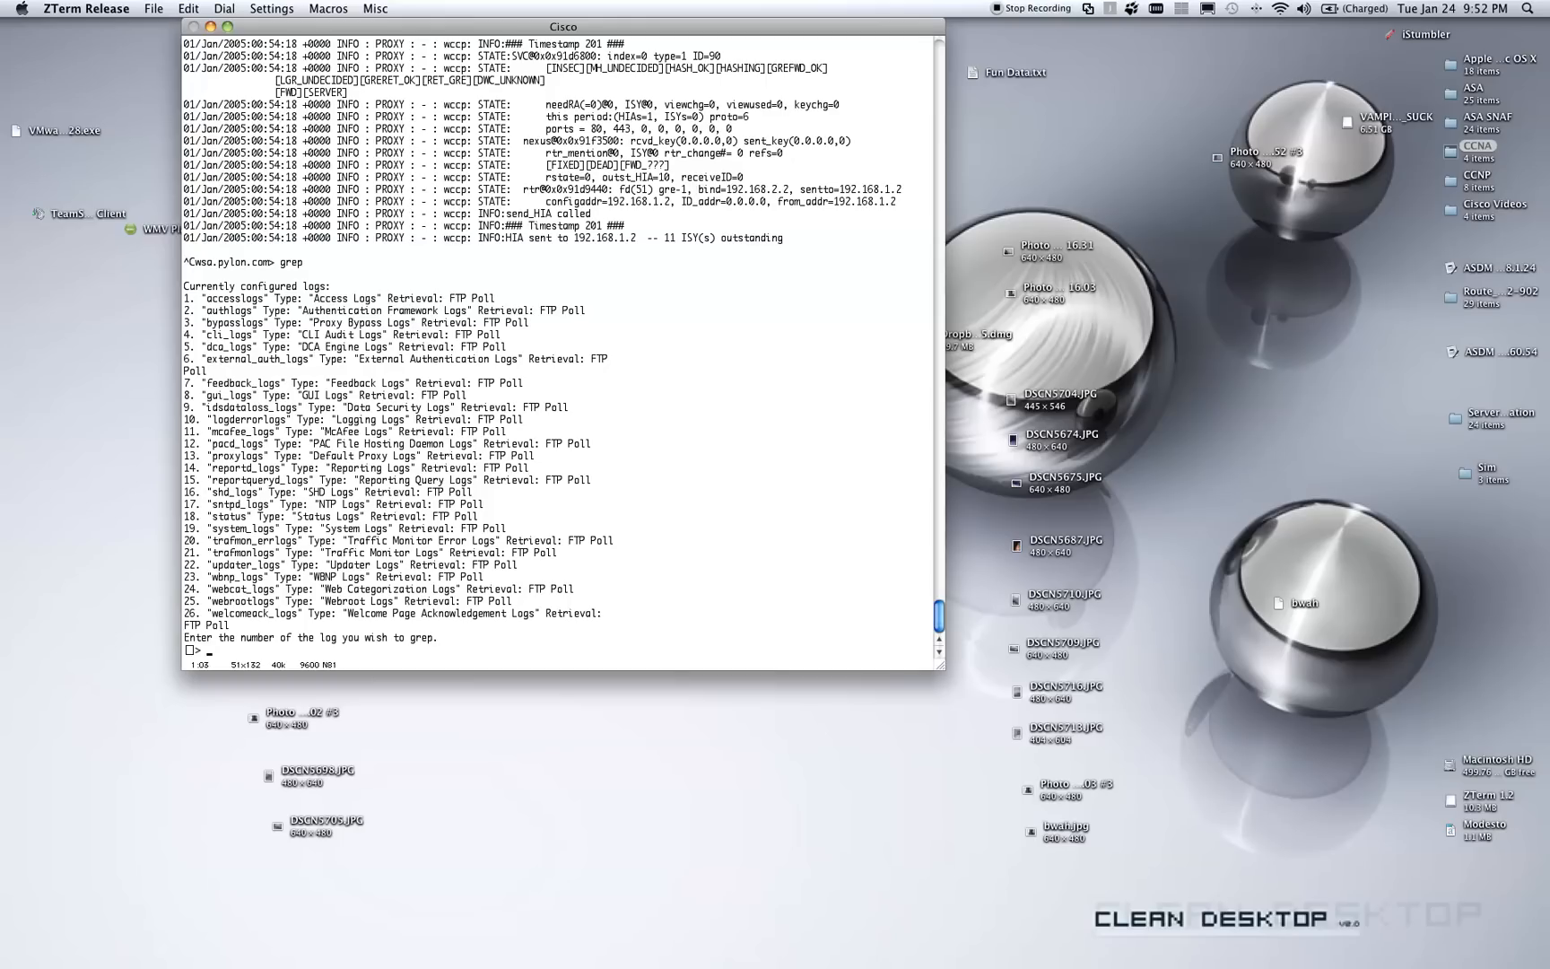
{"action": "type", "text": "1"}
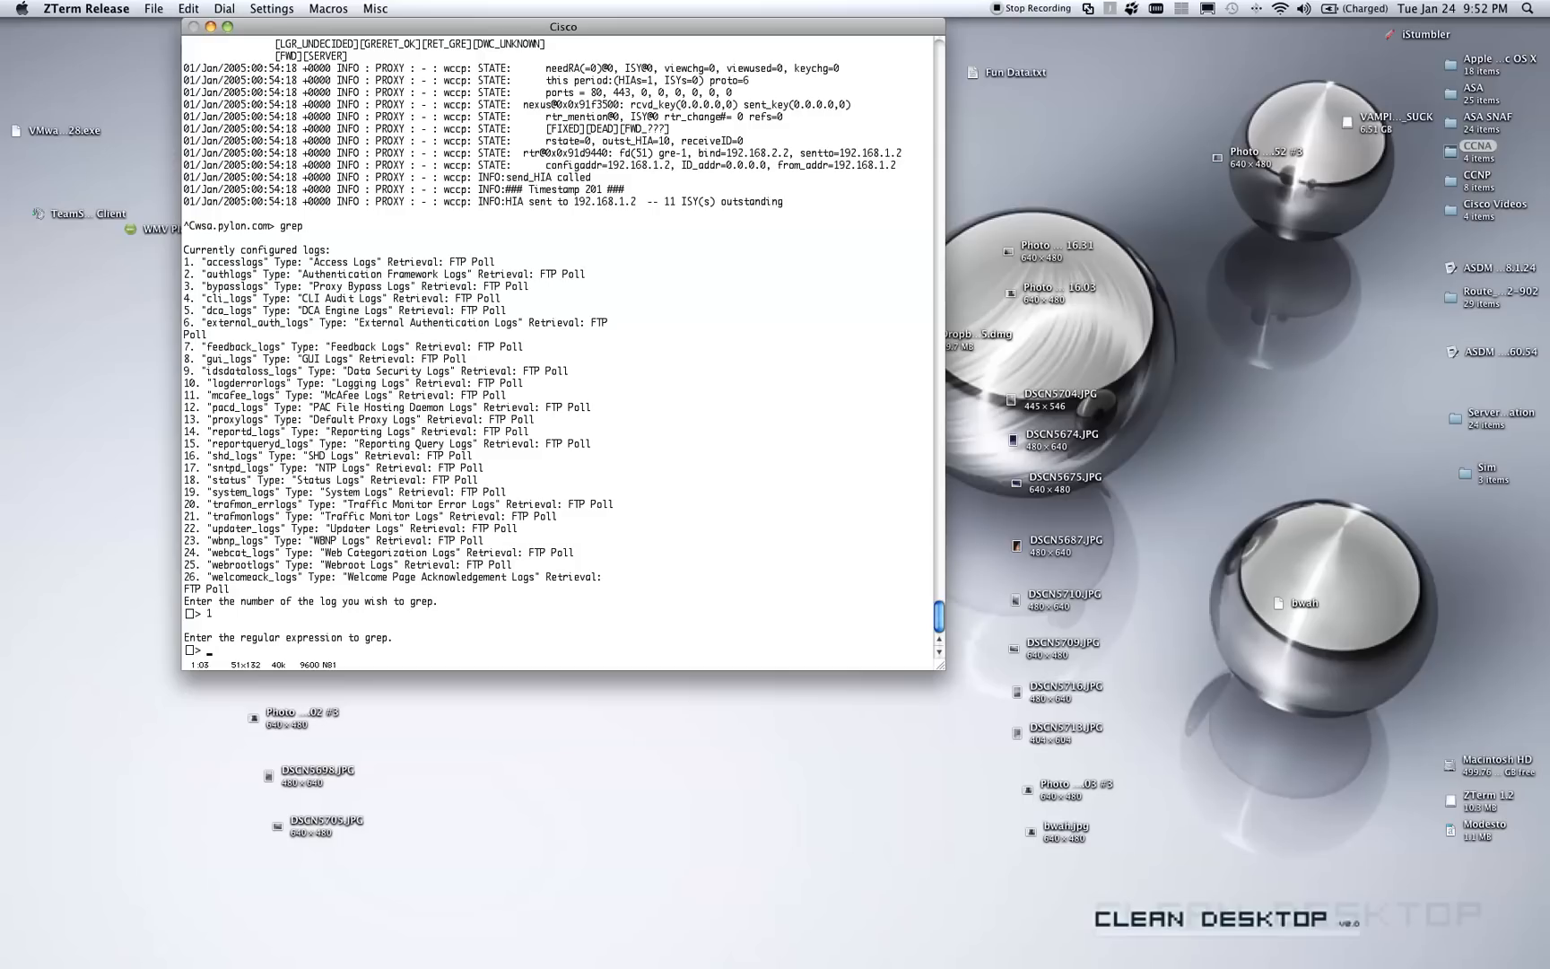
Grep for 192.168.1.10 case-insensitively, tailing matches live with no pagination.
{"action": "type", "text": "192"}
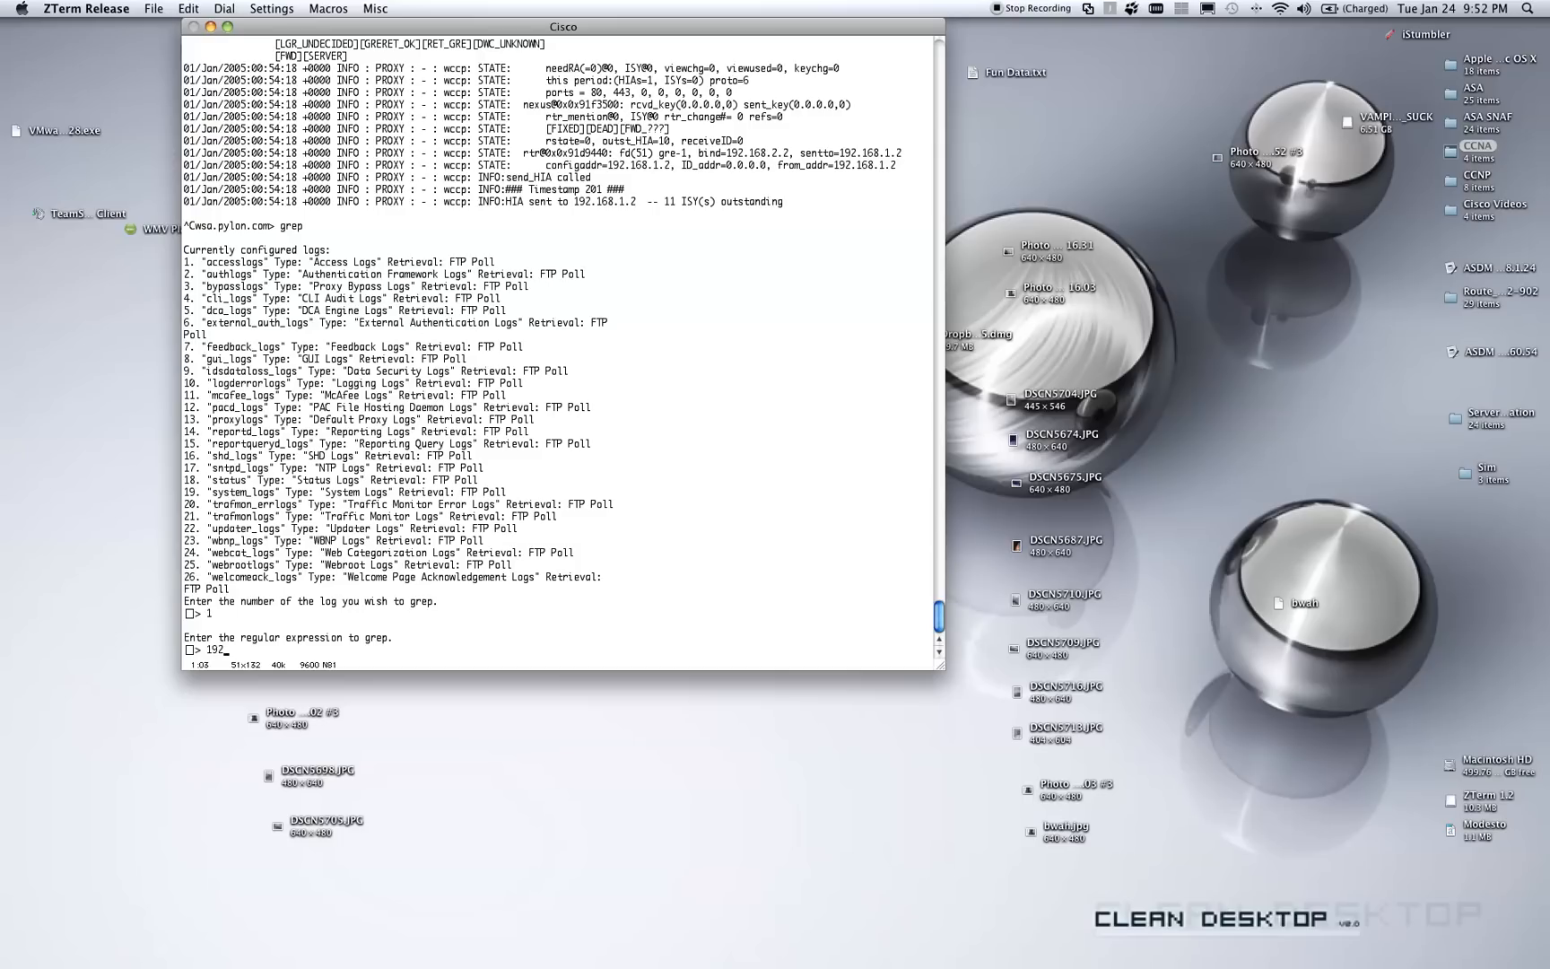
{"action": "type", "text": ".168.1.10"}
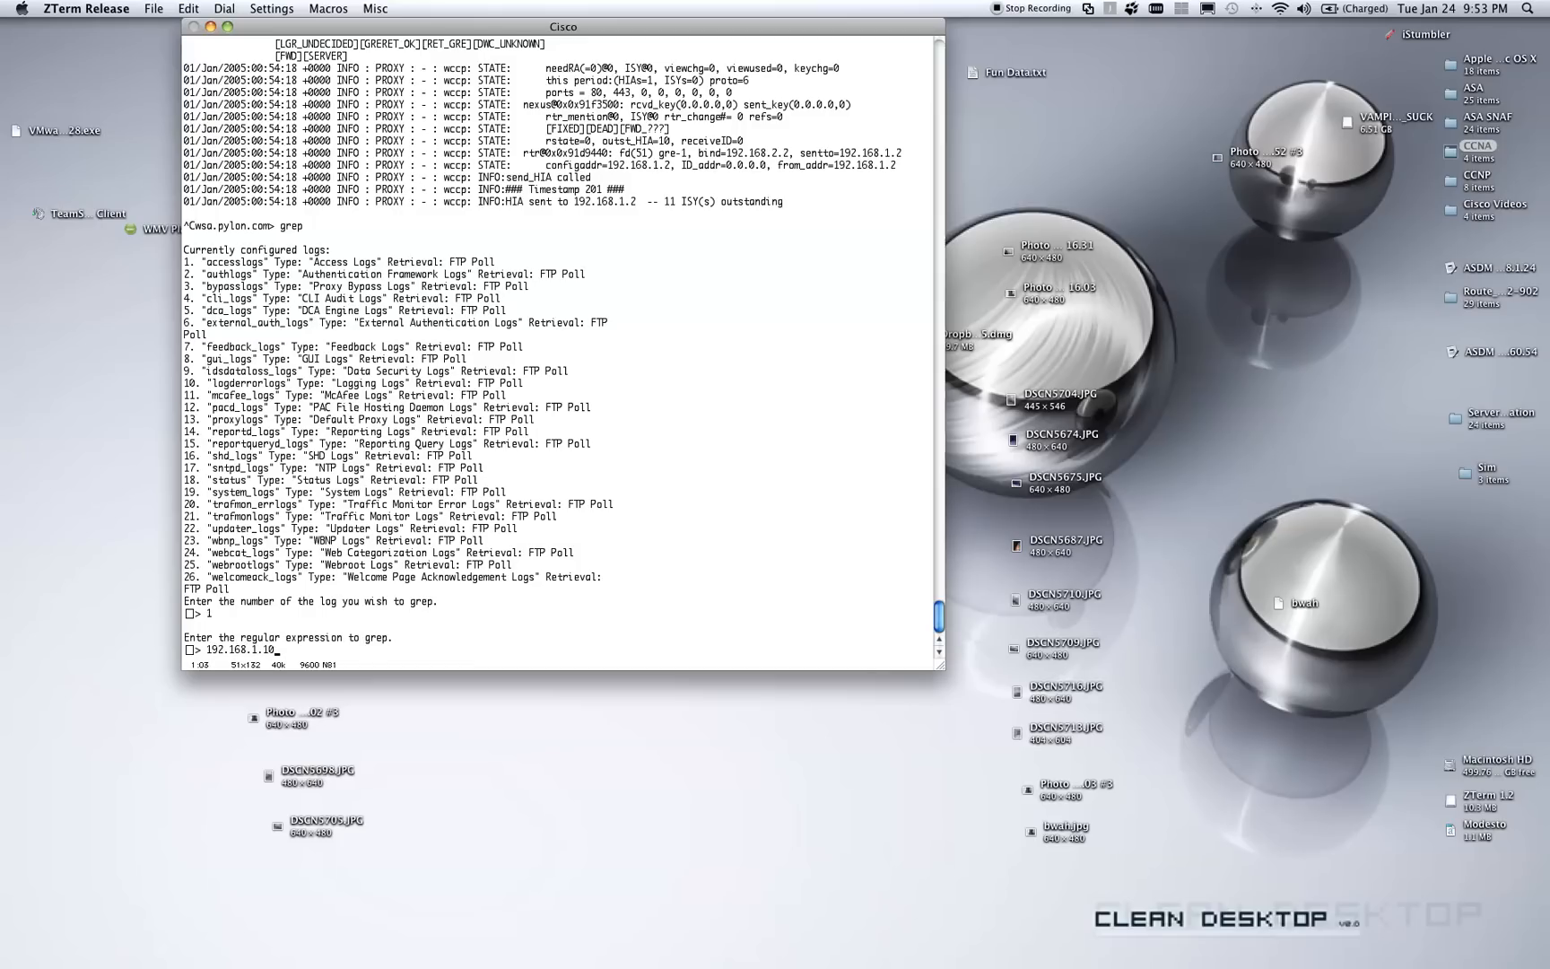
{"action": "key", "text": "Return"}
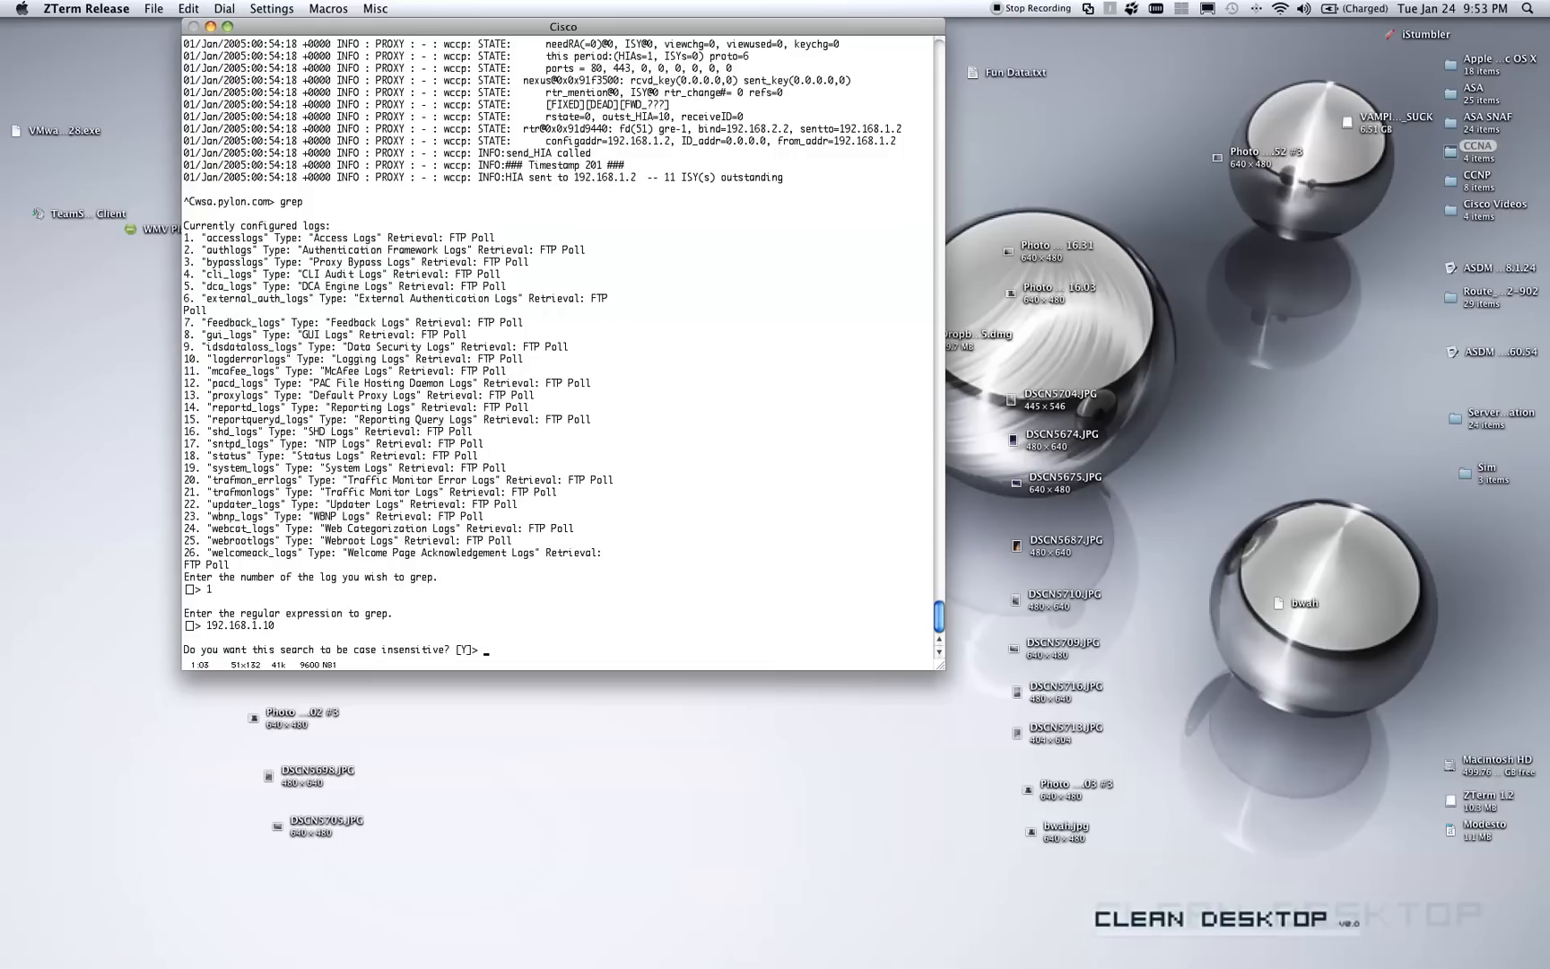
{"action": "key", "text": "Return"}
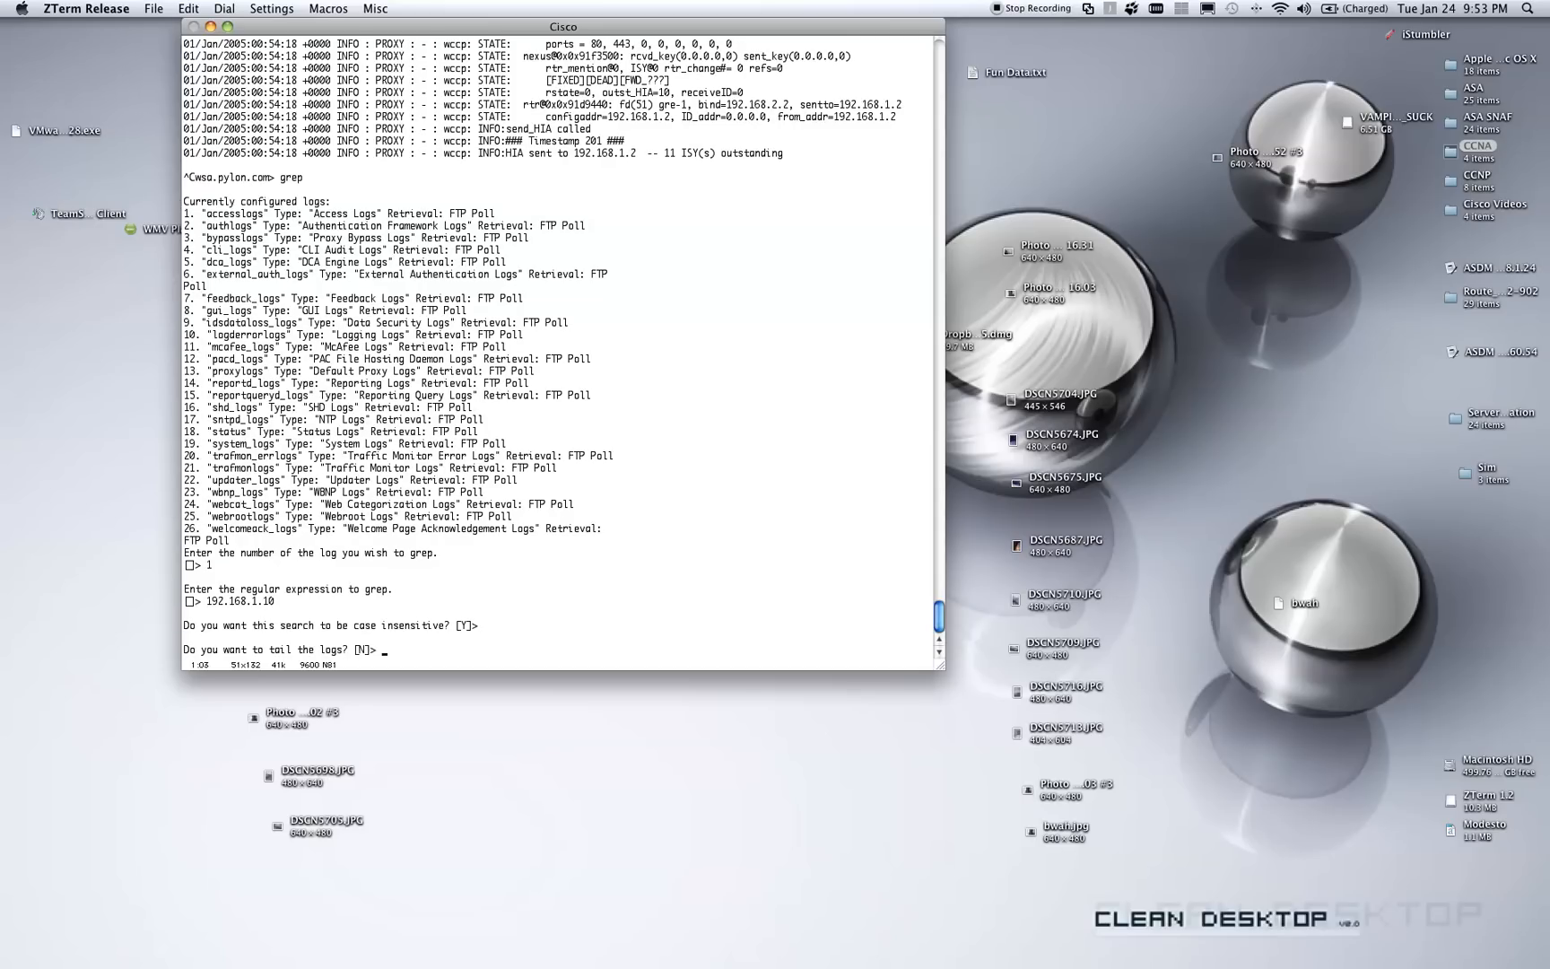
{"action": "type", "text": "y"}
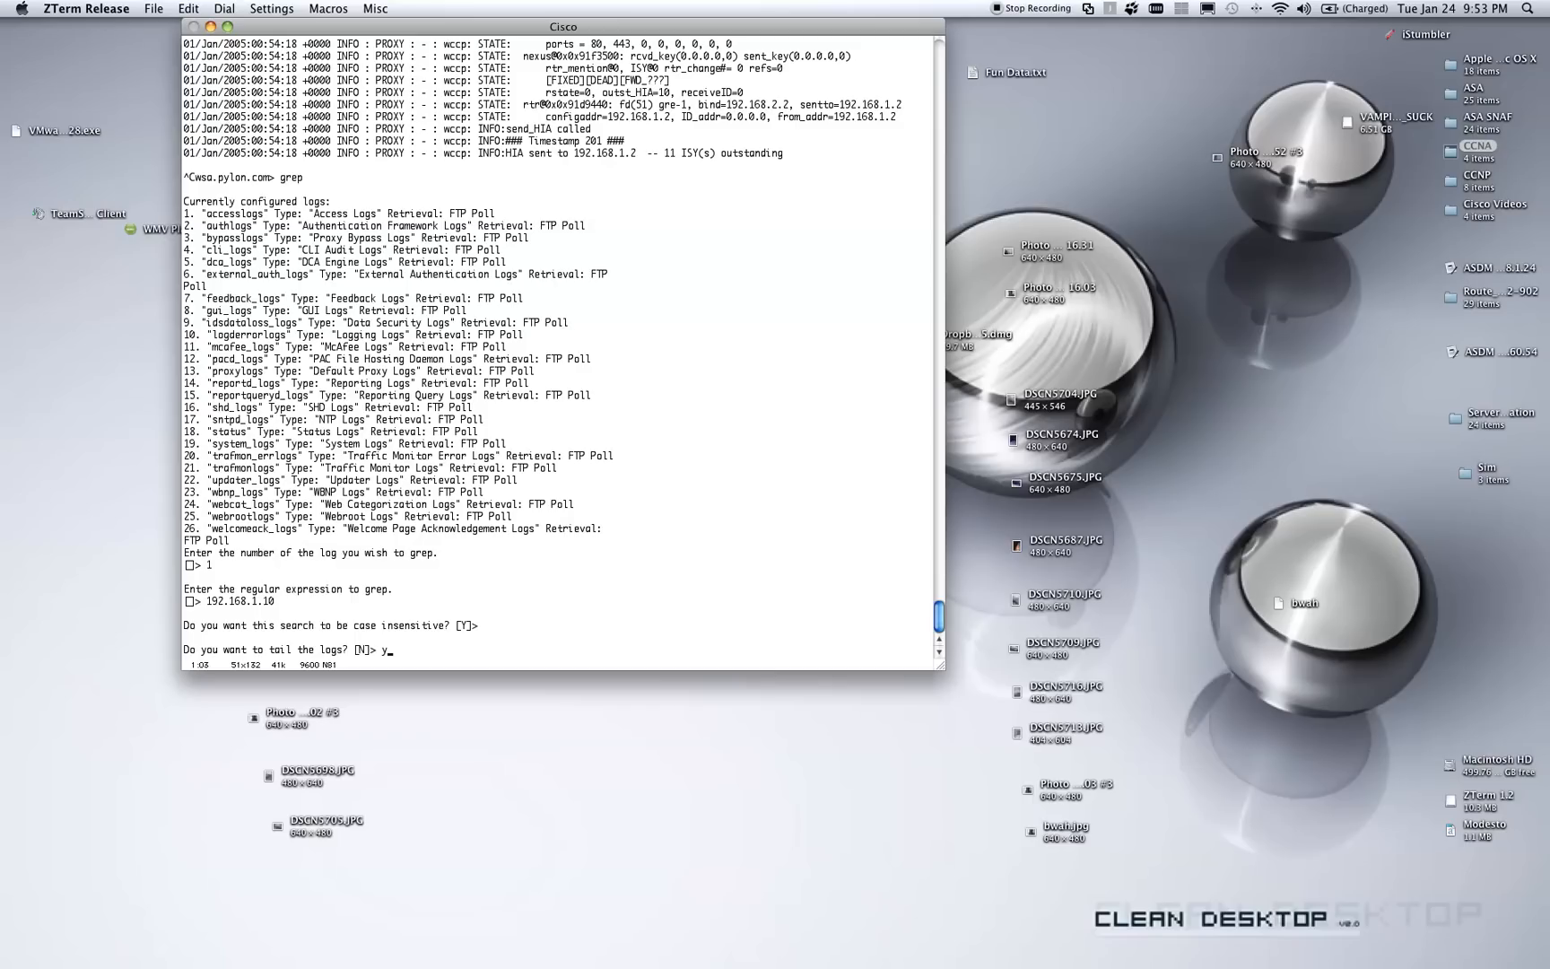
{"action": "key", "text": "Return"}
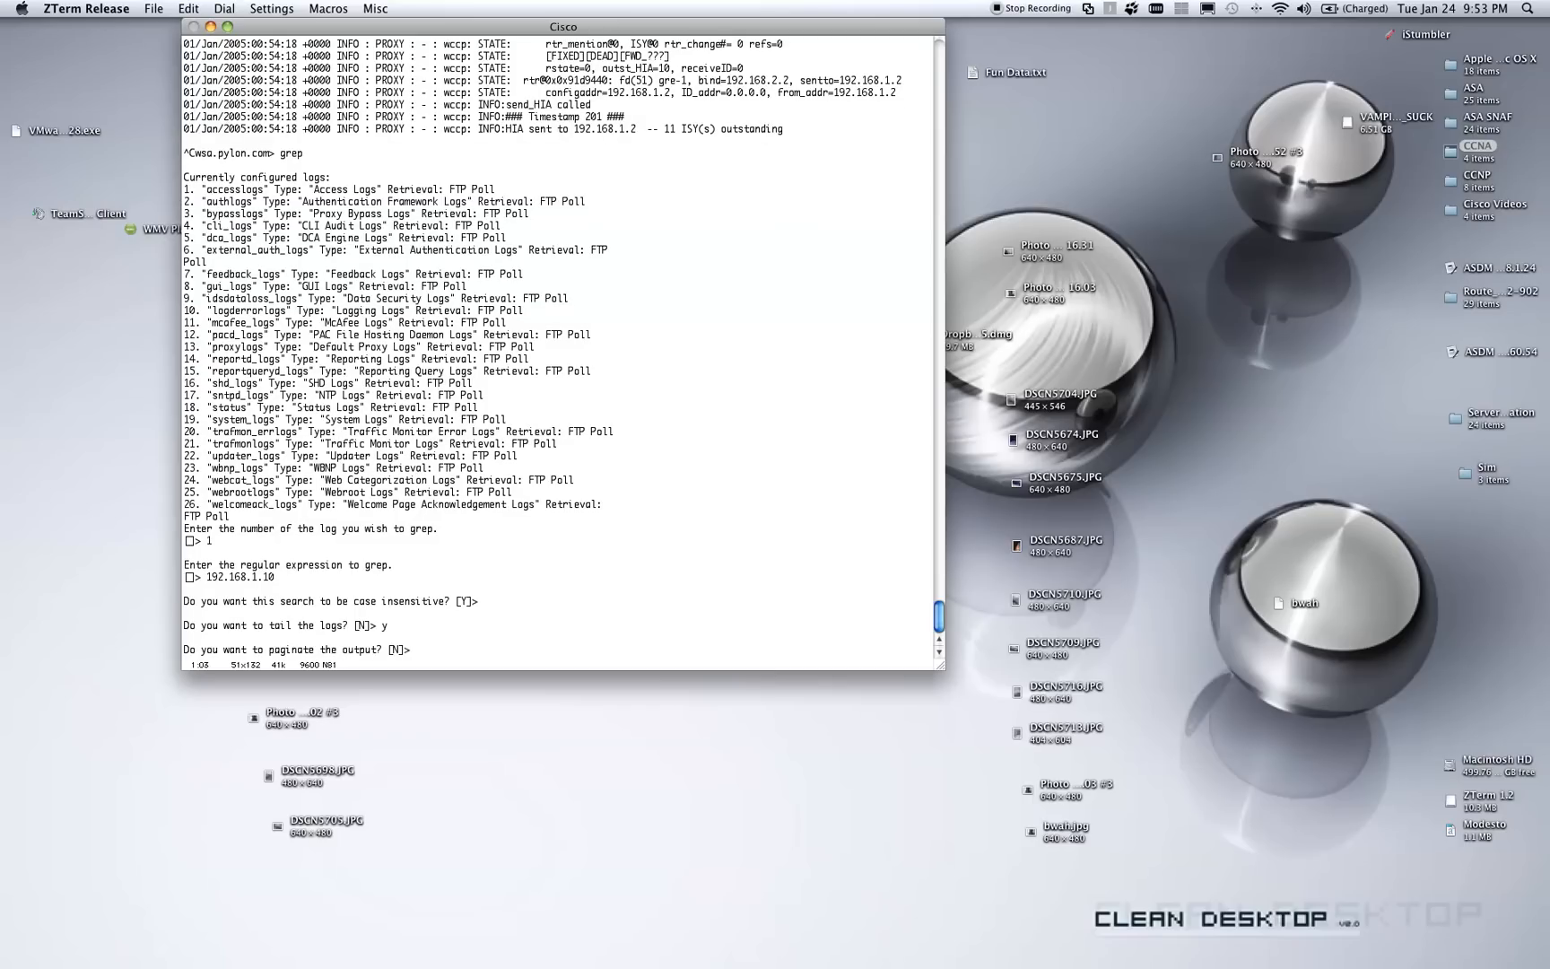
{"action": "key", "text": "Return"}
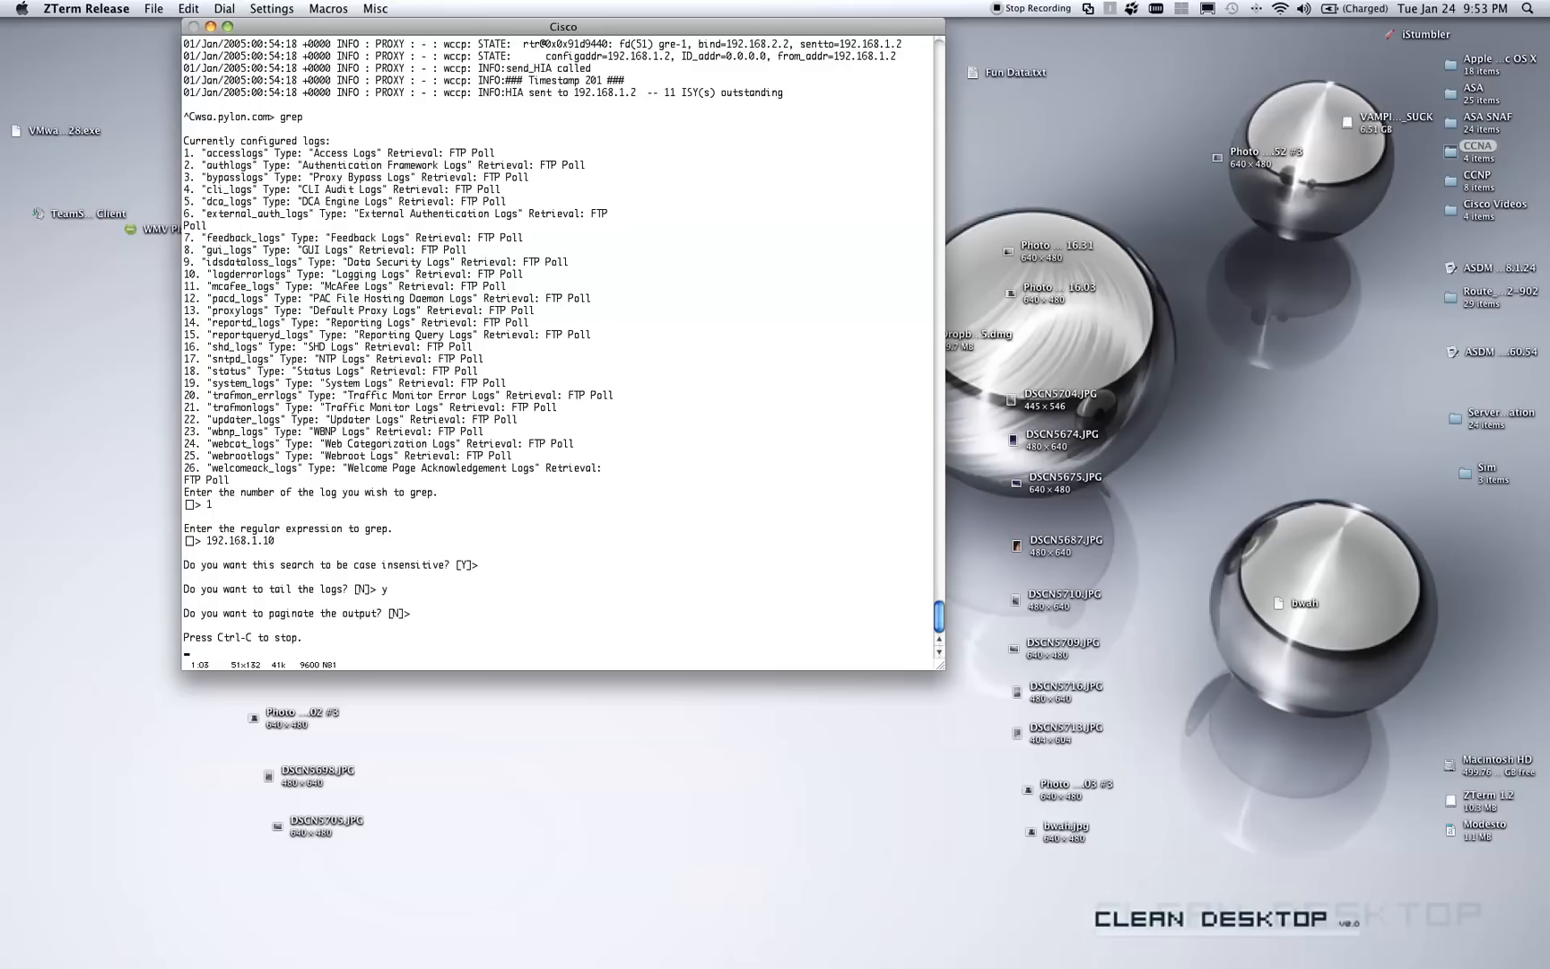